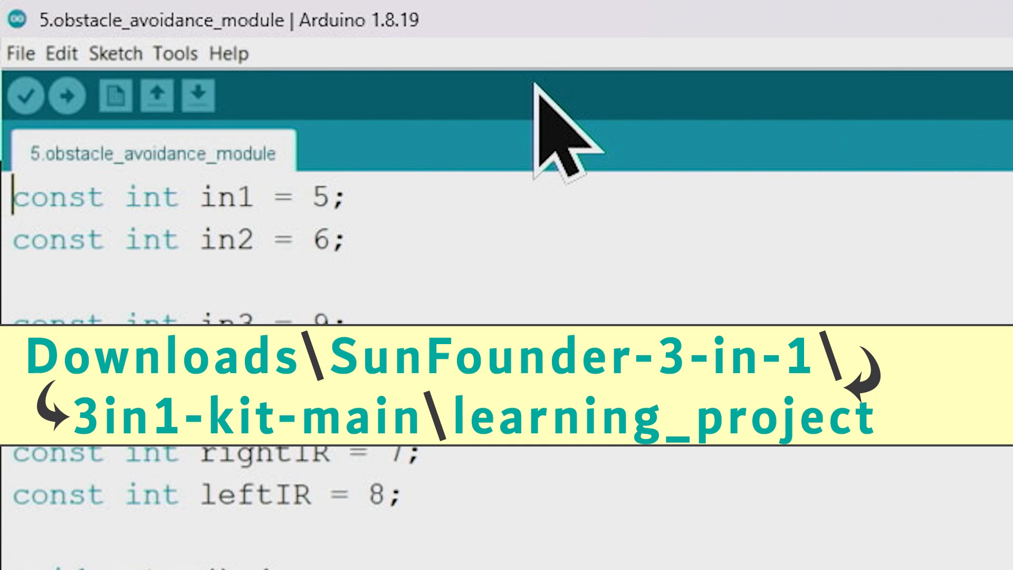
Open 6.ultrasonic_module.ino from learning_project > 6.ultrasonic_module.
left_click(17, 55)
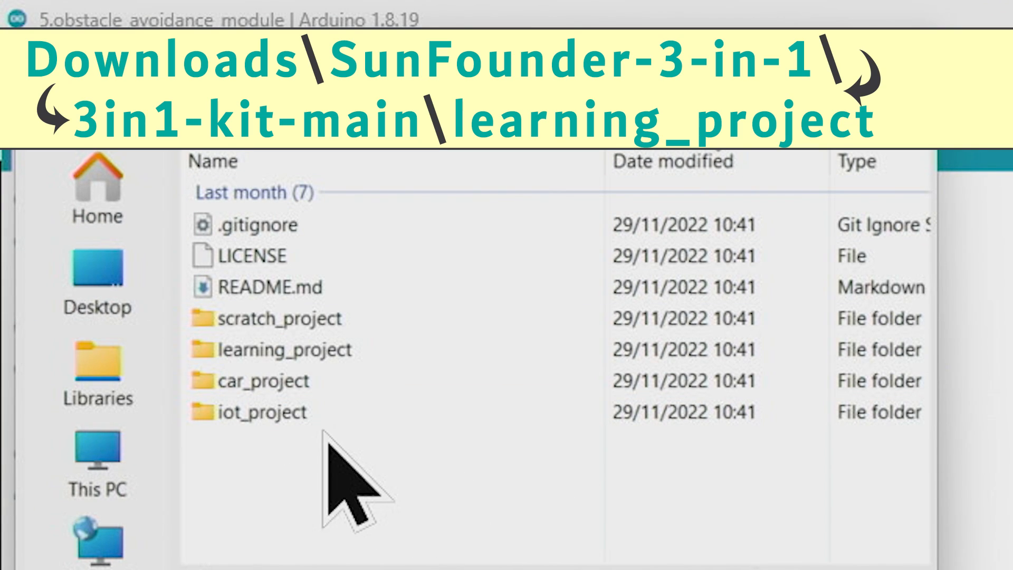
left_click(262, 381)
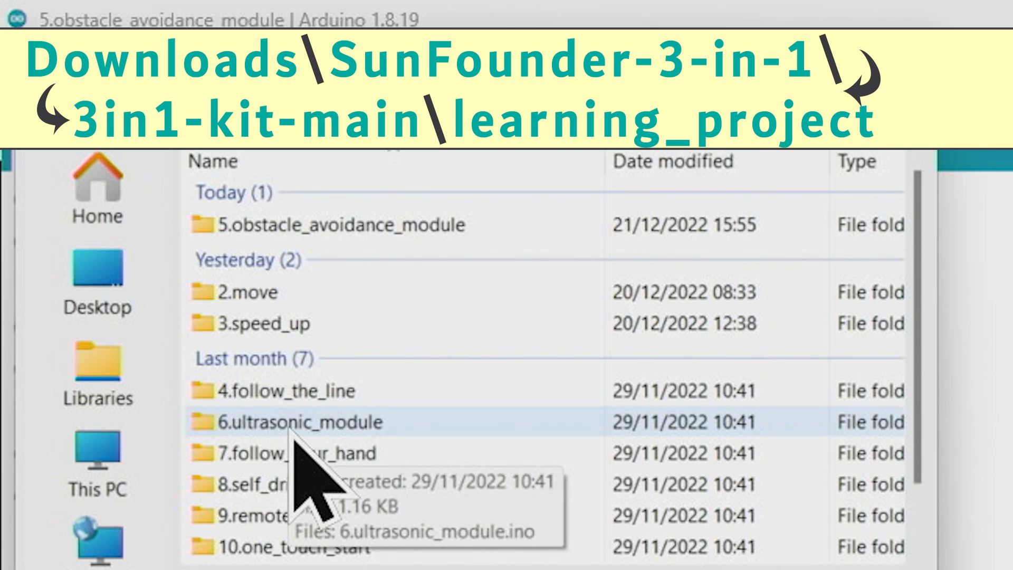
double_click(296, 423)
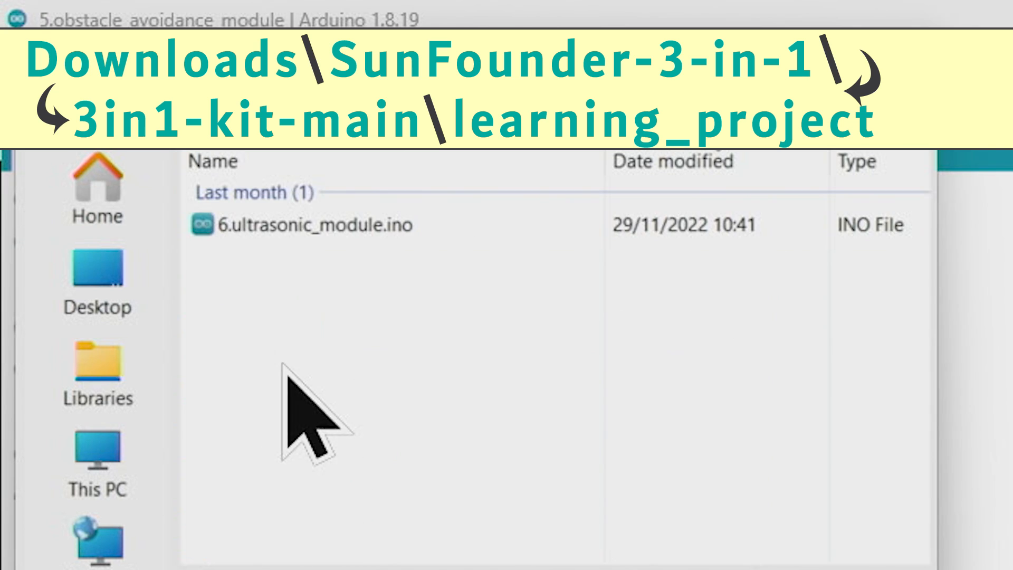
left_click(312, 225)
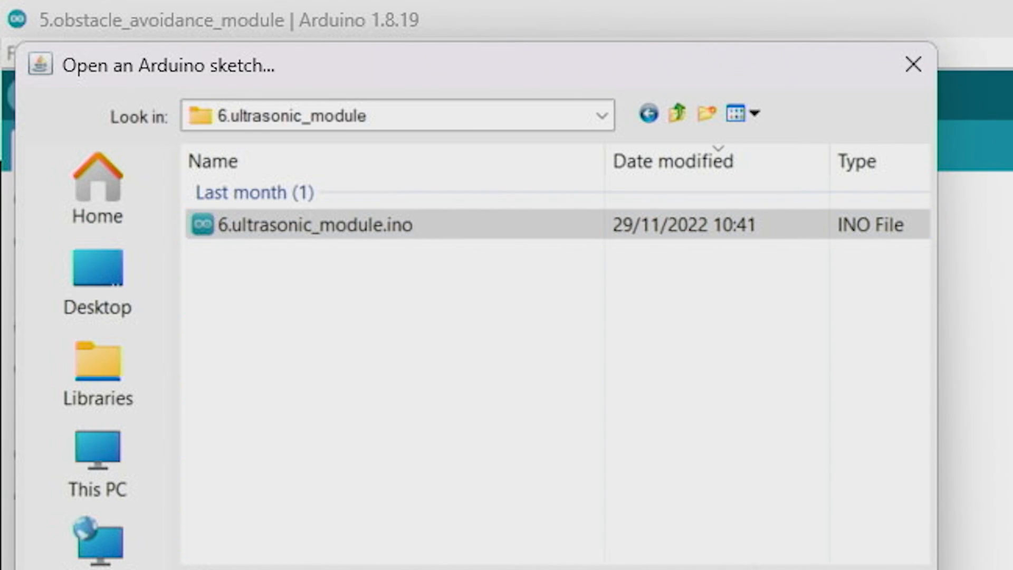
double_click(309, 225)
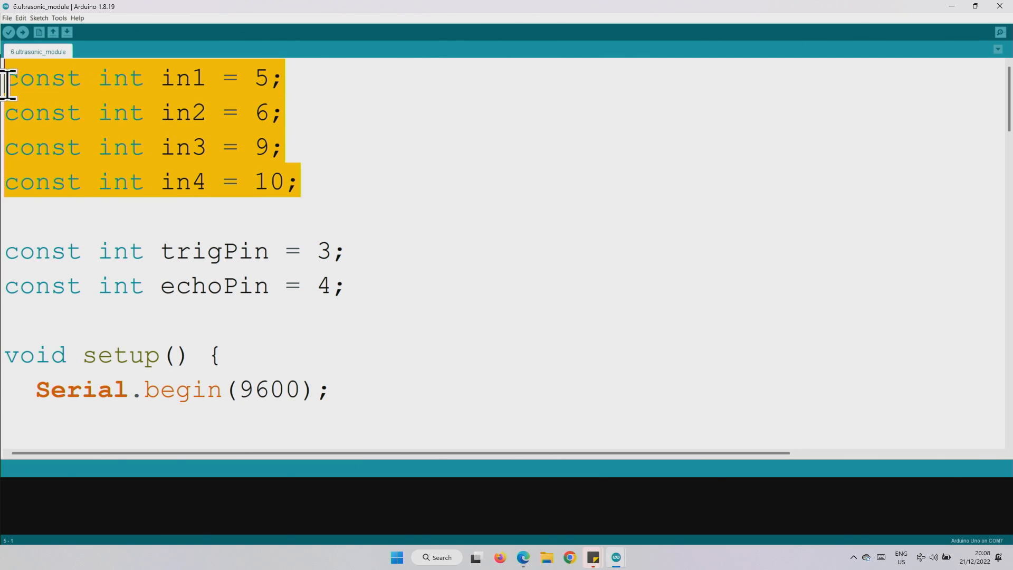
mouse_move(205, 163)
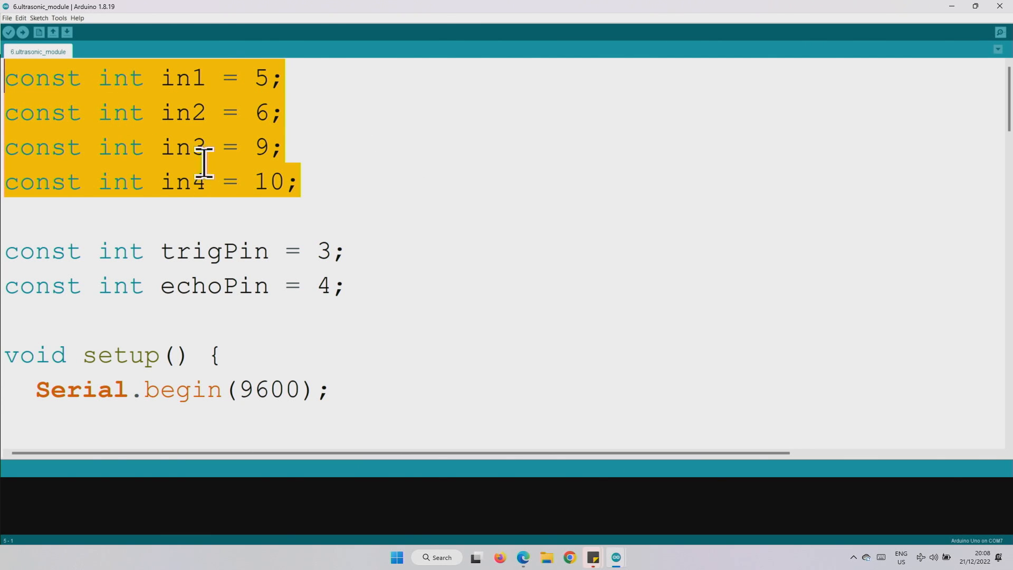
Insert a blank line between the in2 and in3 pinMode calls in setup().
scroll("down", 3)
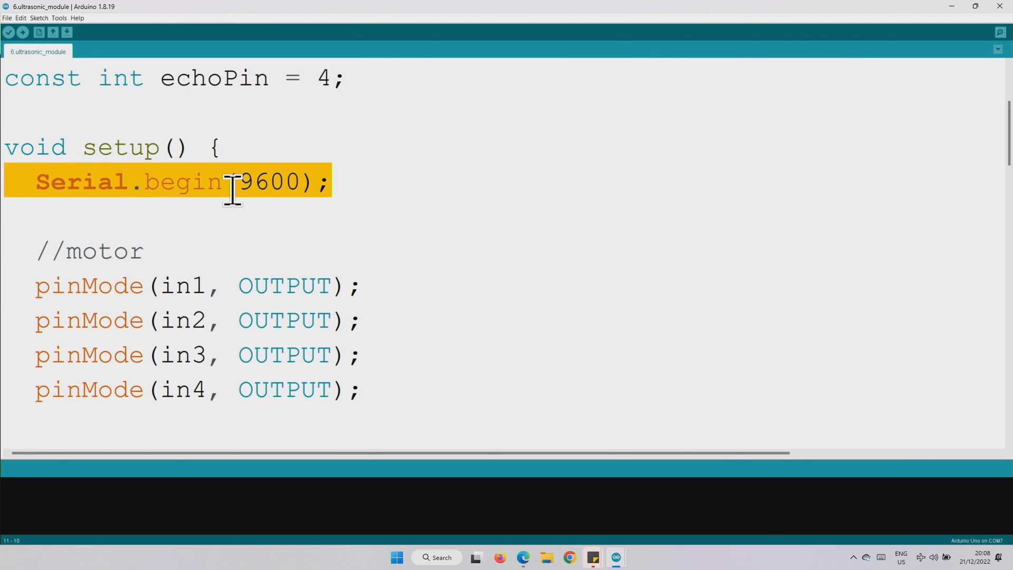
left_click(385, 302)
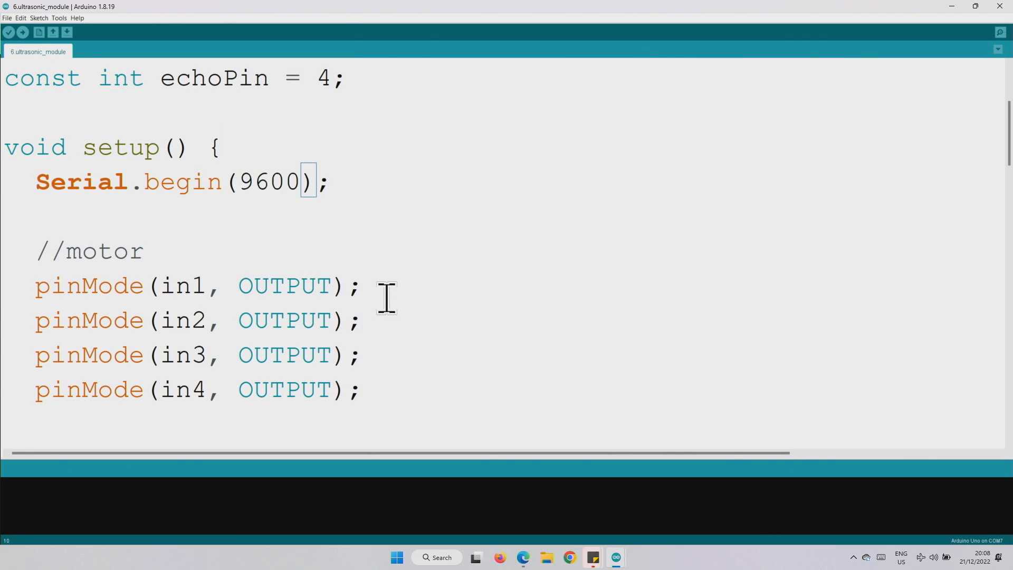
scroll("down", 3)
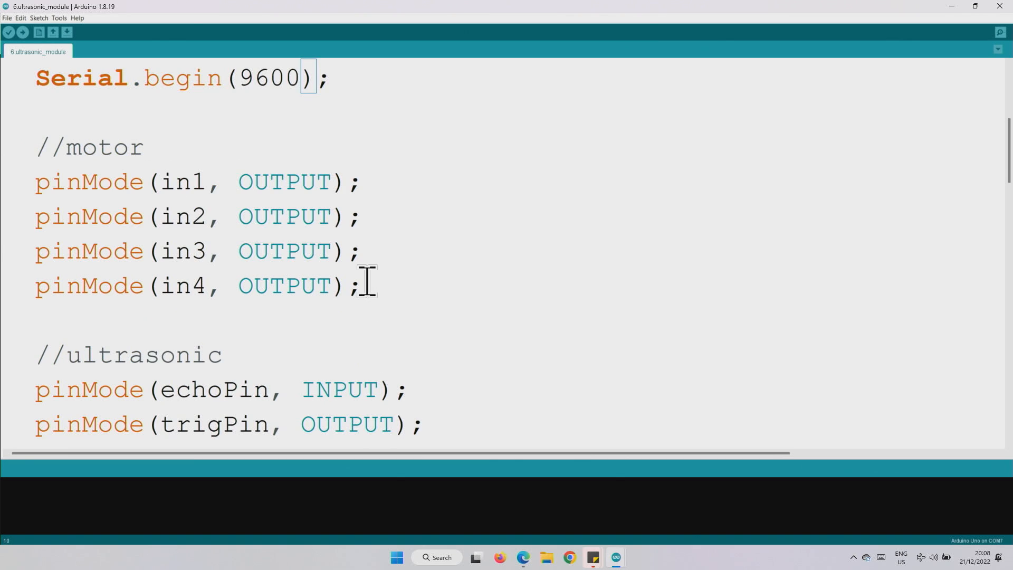
key("Enter")
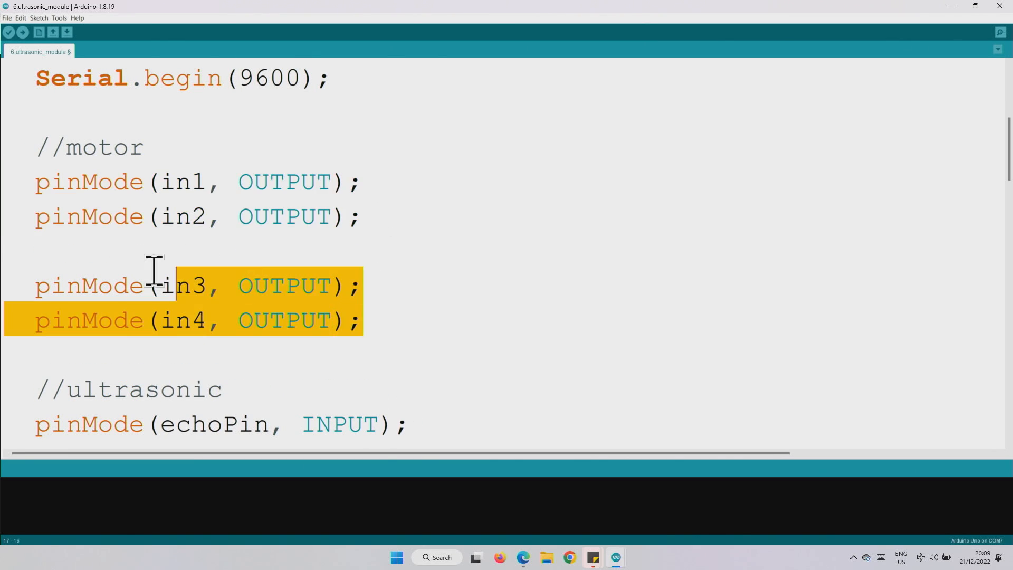
scroll("down", 3)
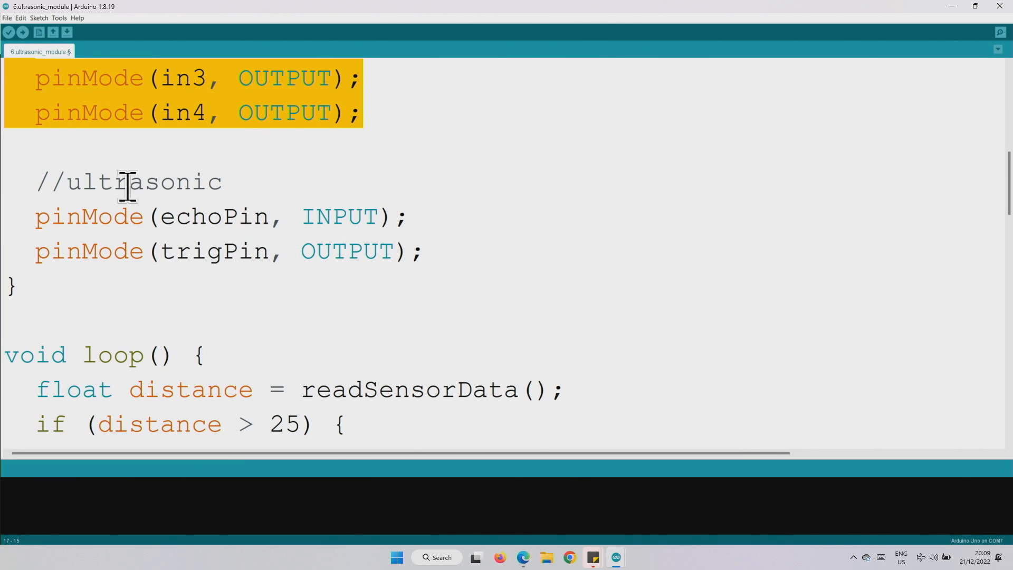
left_click(238, 215)
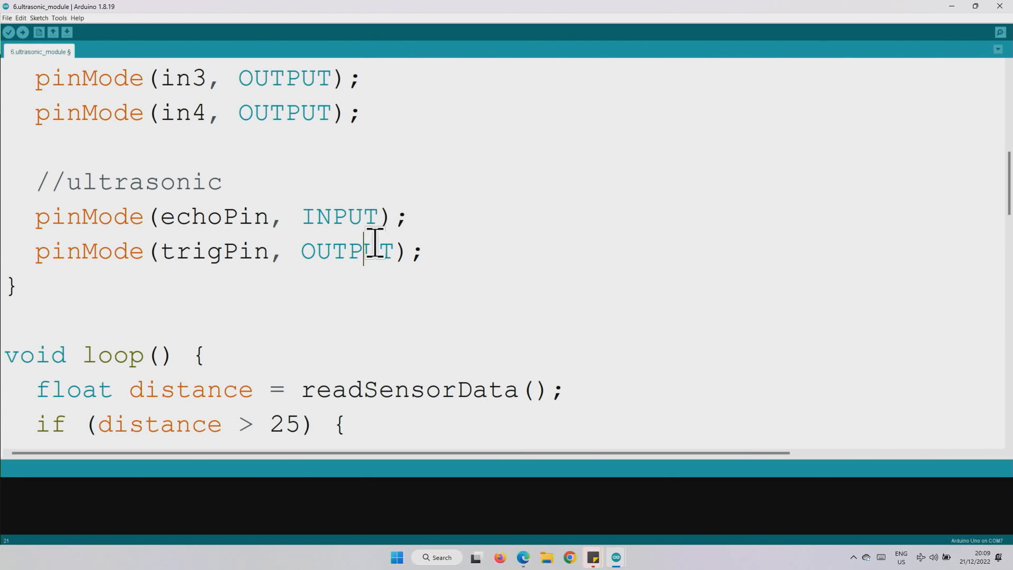
scroll("down", 3)
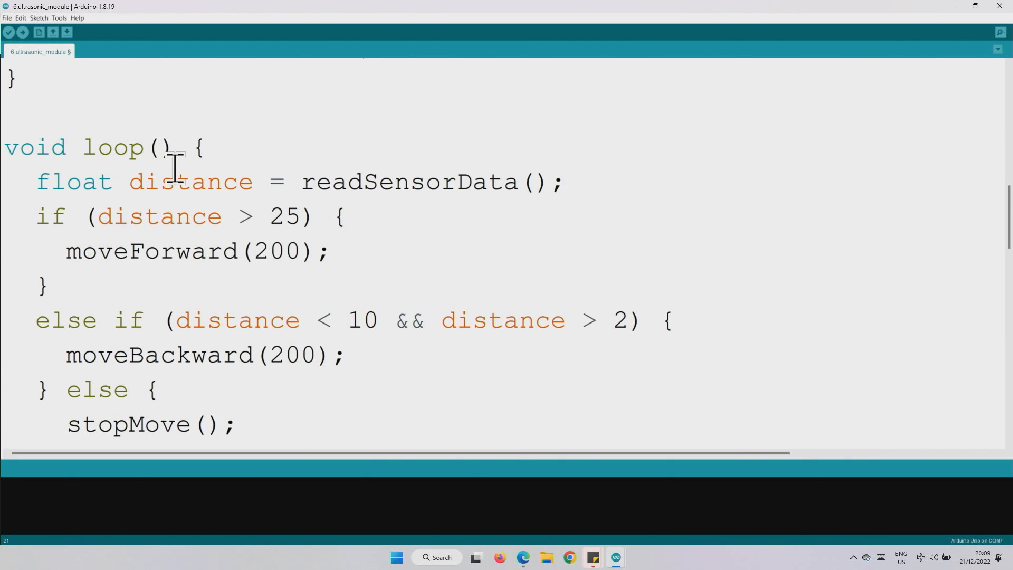
mouse_move(277, 232)
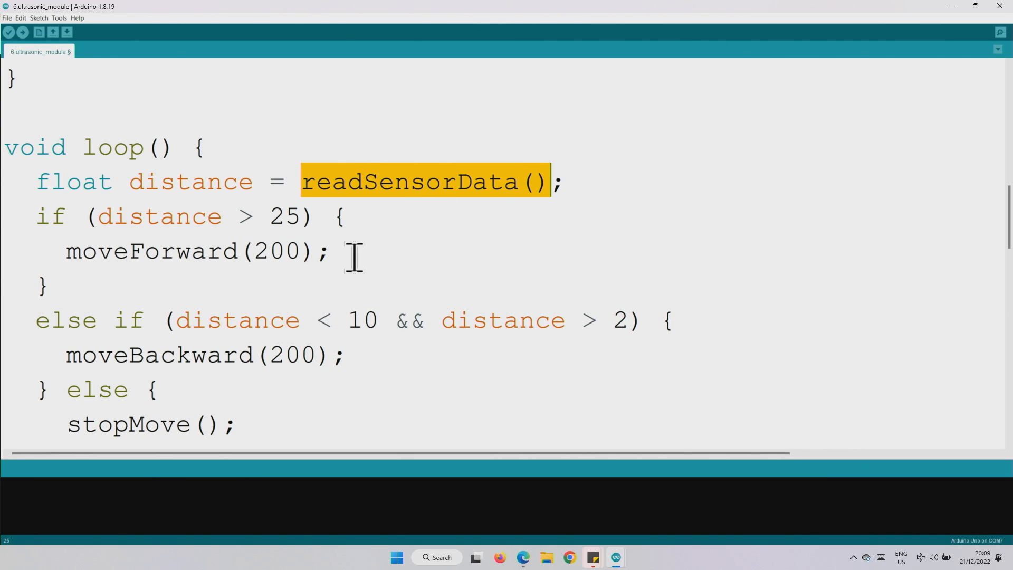
mouse_move(382, 234)
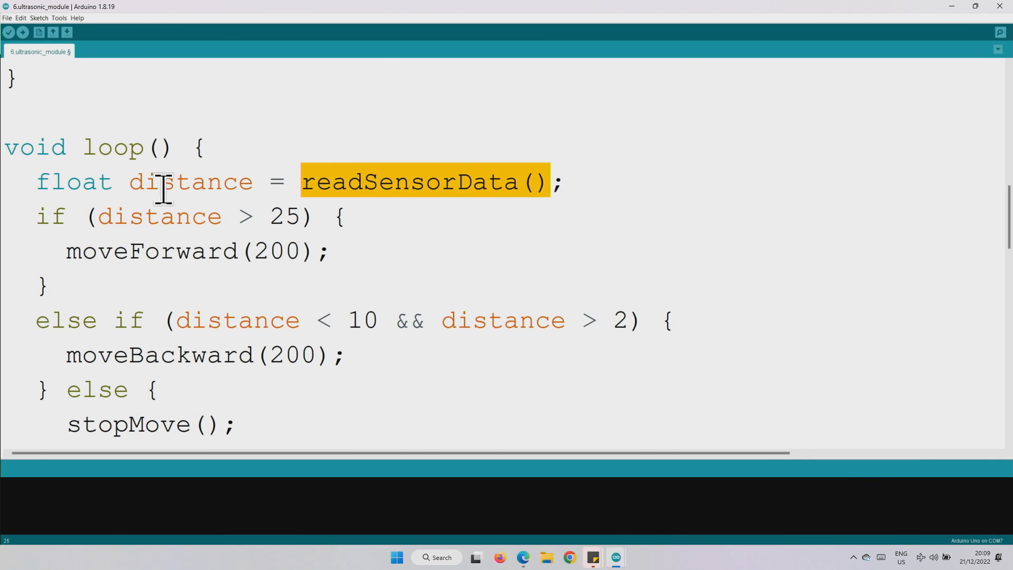
double_click(174, 182)
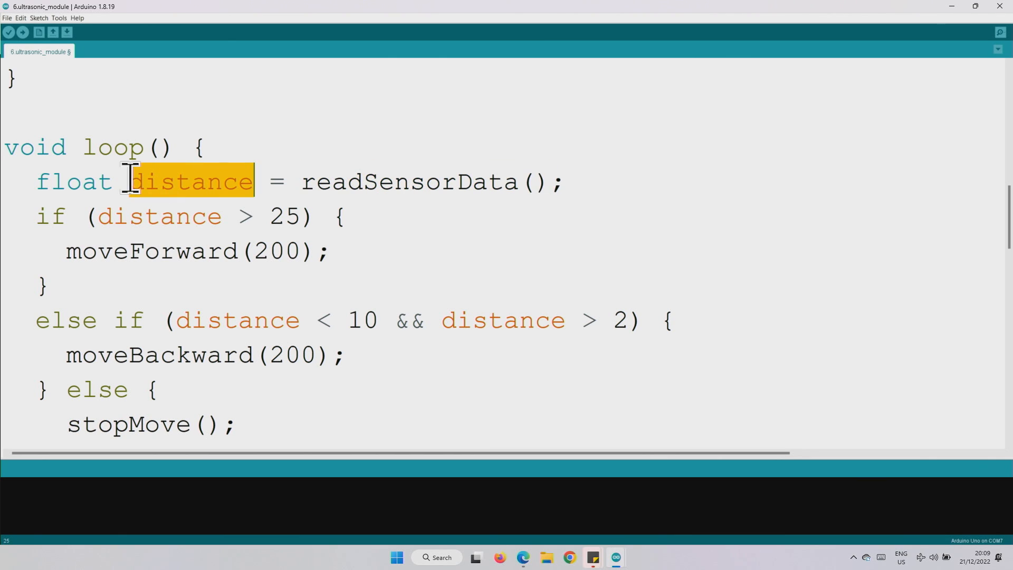
mouse_move(382, 276)
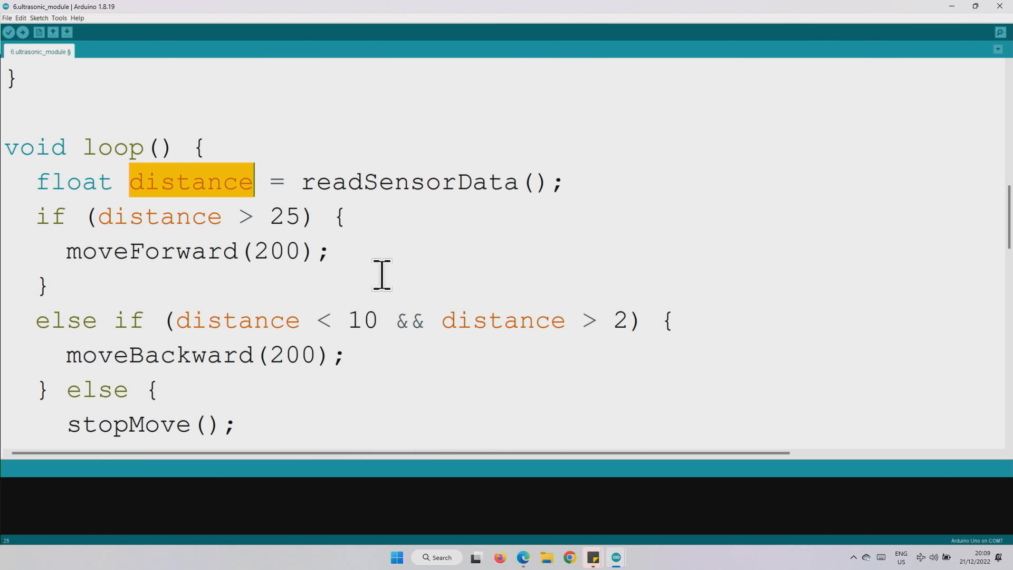
left_click_drag(35, 216, 43, 286)
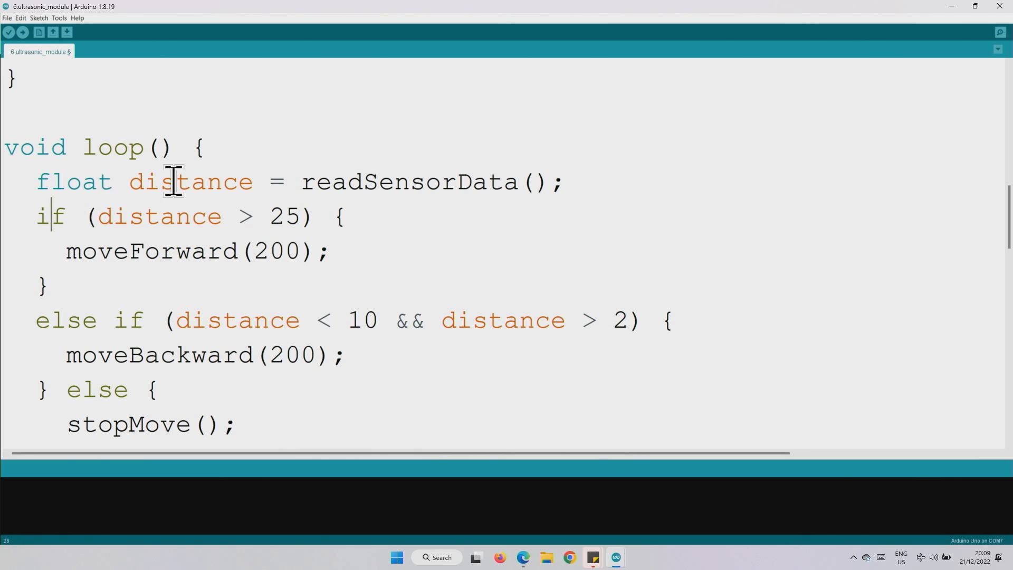
double_click(275, 217)
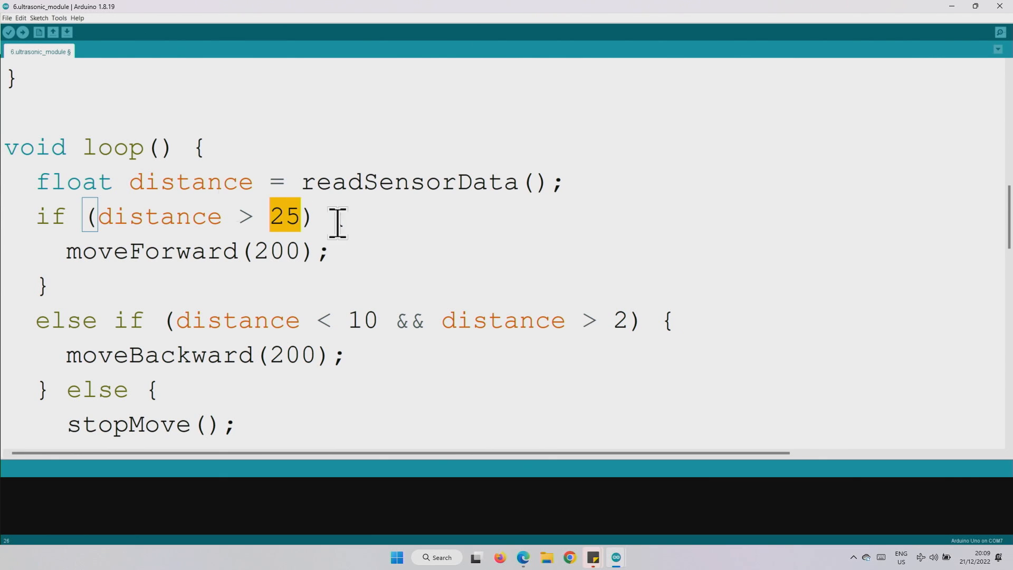
type("{")
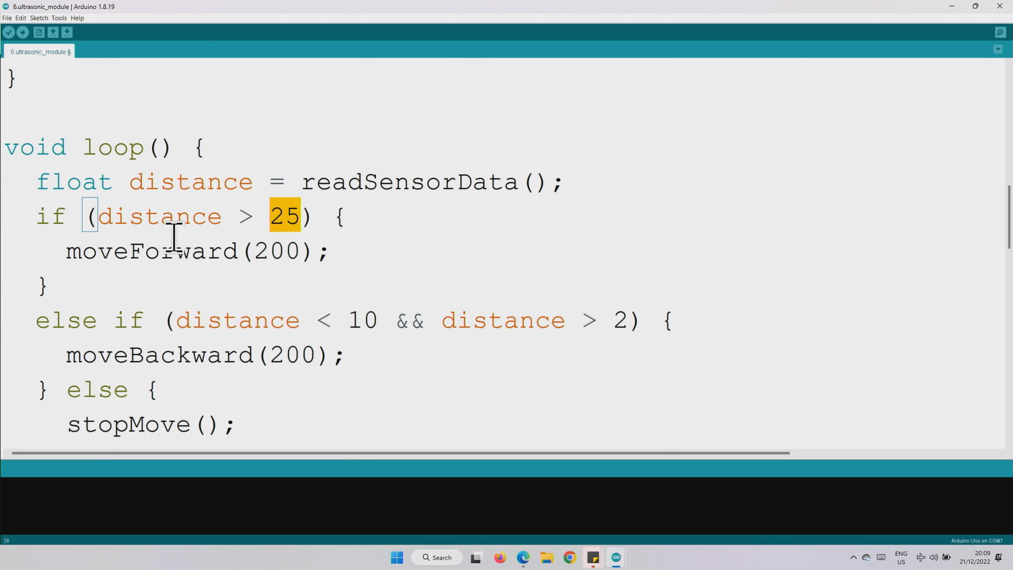
mouse_move(182, 231)
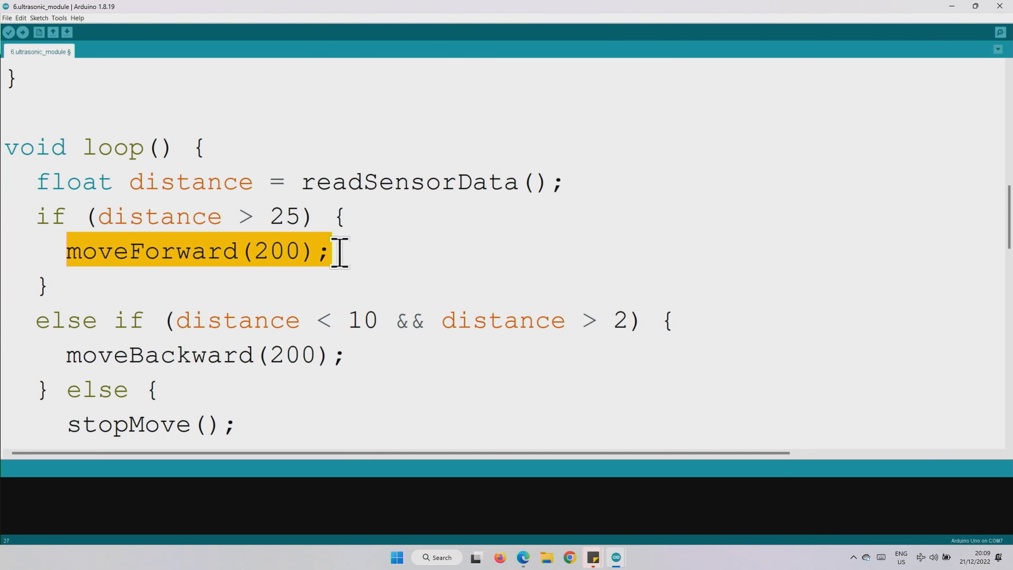
double_click(277, 250)
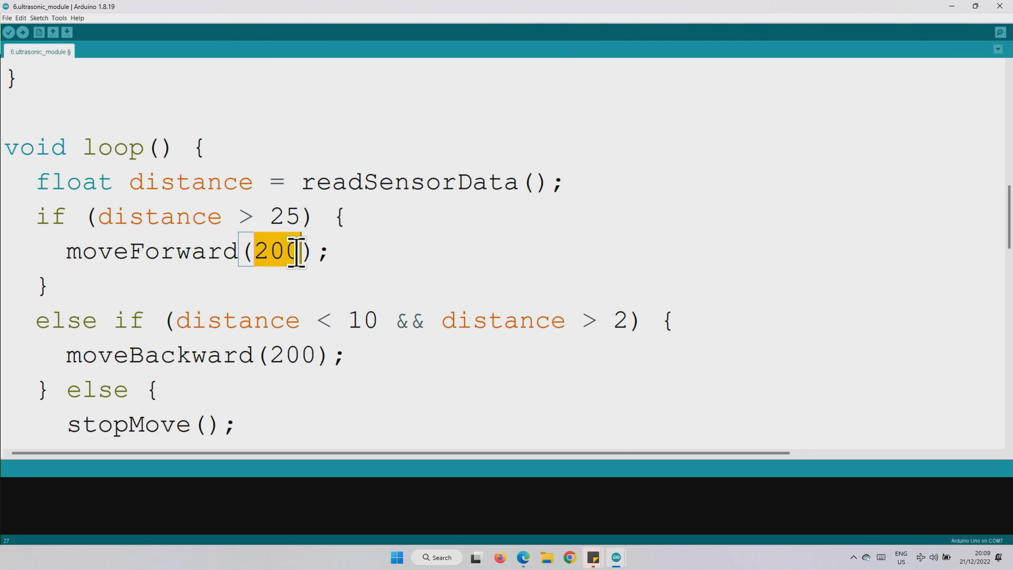
Add the trailing comment //0 to 255 after moveForward(200); in loop().
type("//0 to")
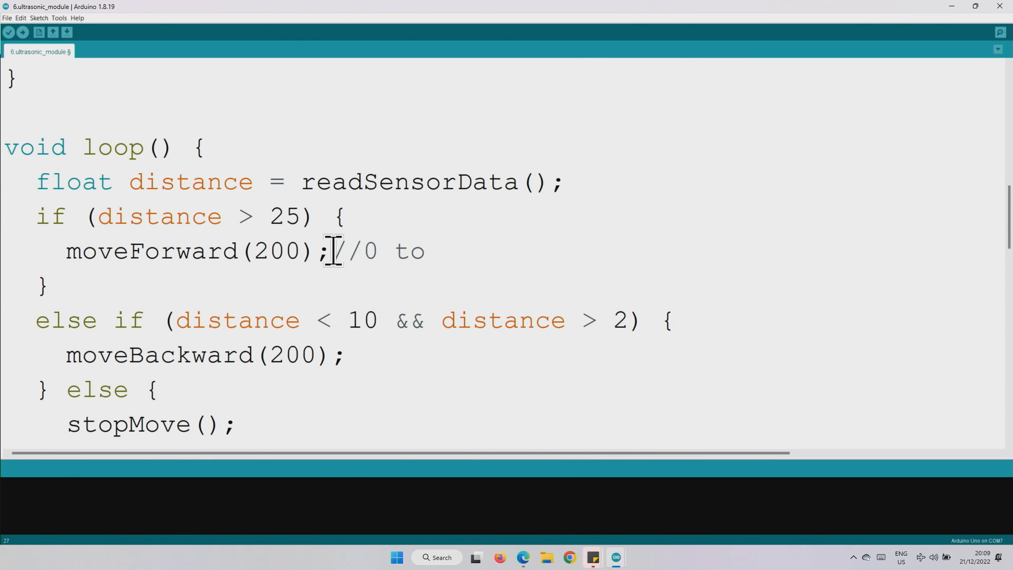
type("255")
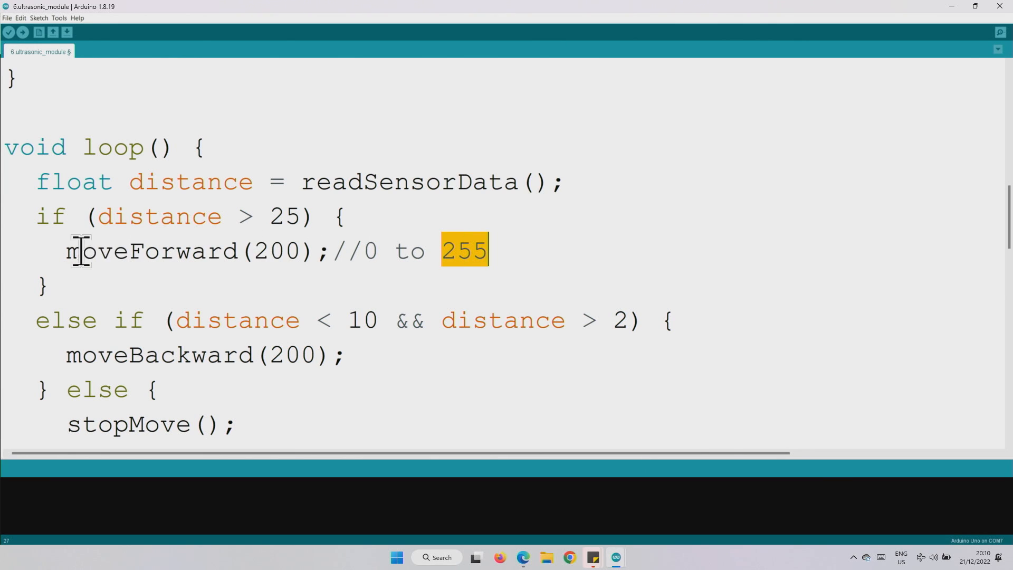
left_click_drag(67, 250, 325, 250)
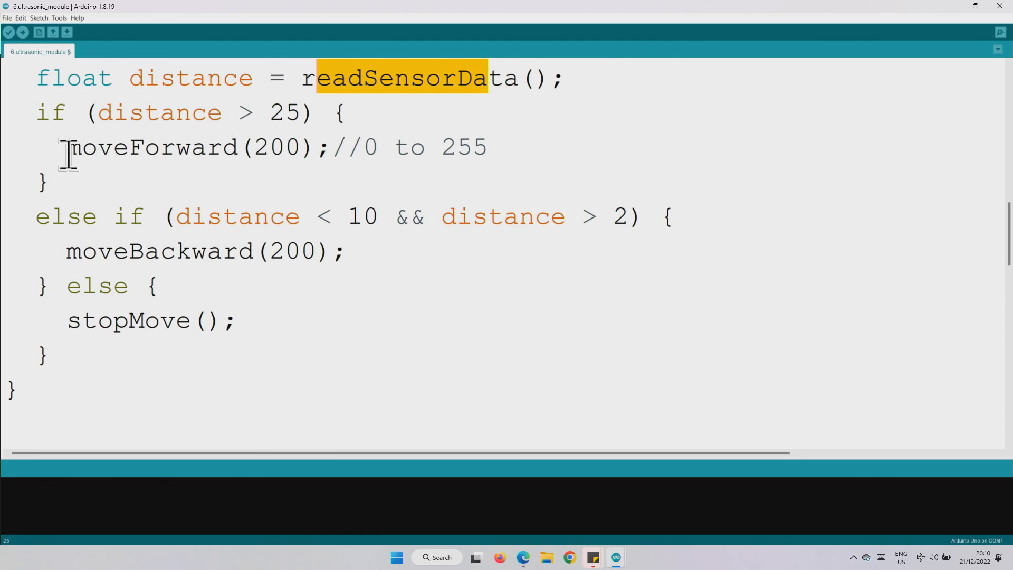
double_click(153, 251)
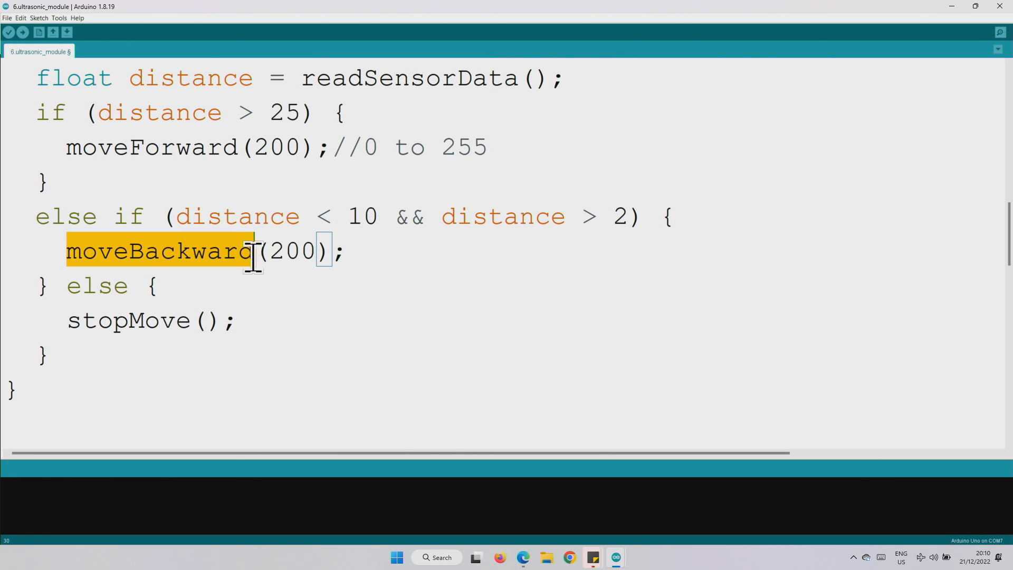
double_click(130, 321)
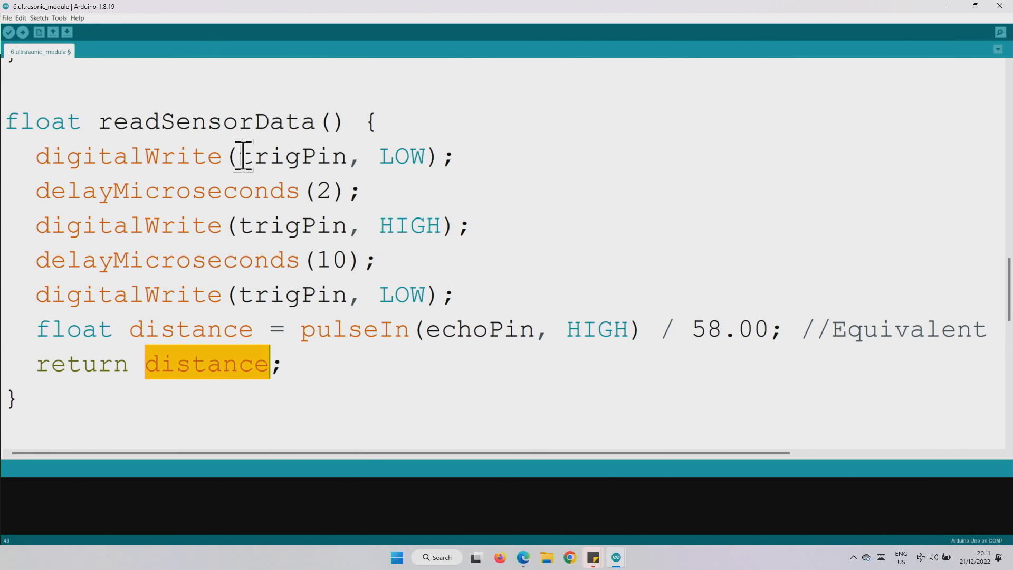
left_click(306, 158)
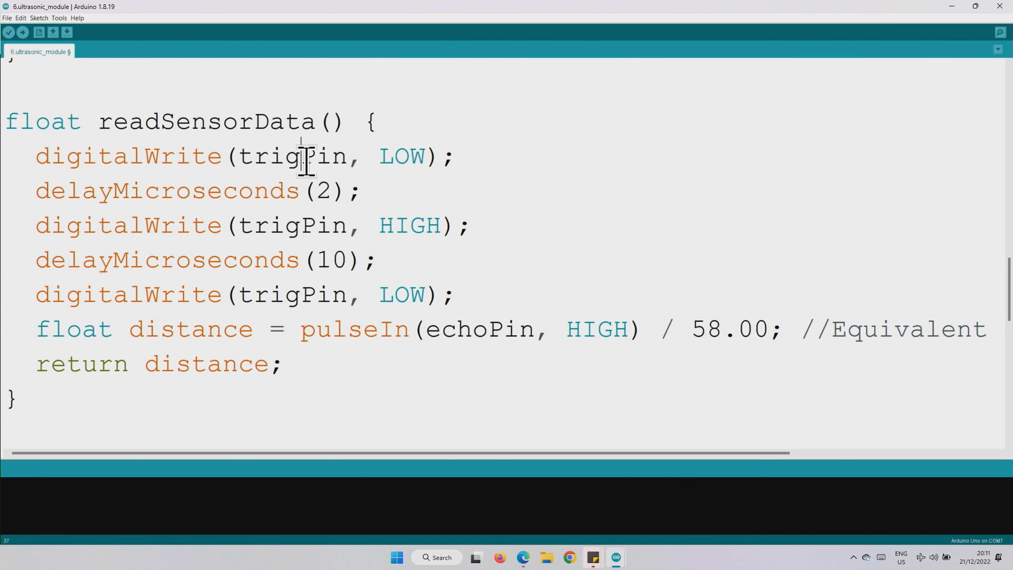
double_click(329, 191)
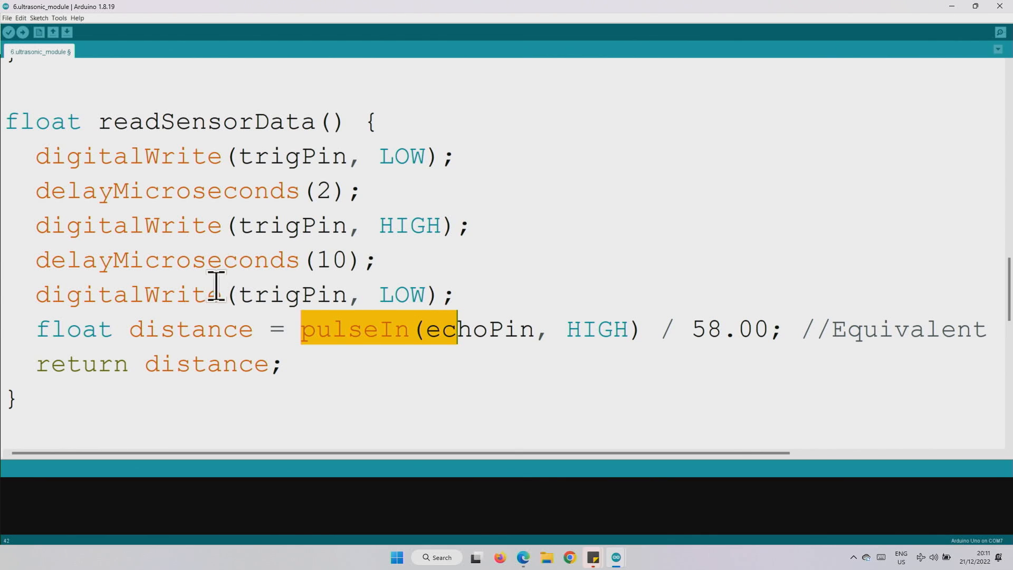
left_click(580, 330)
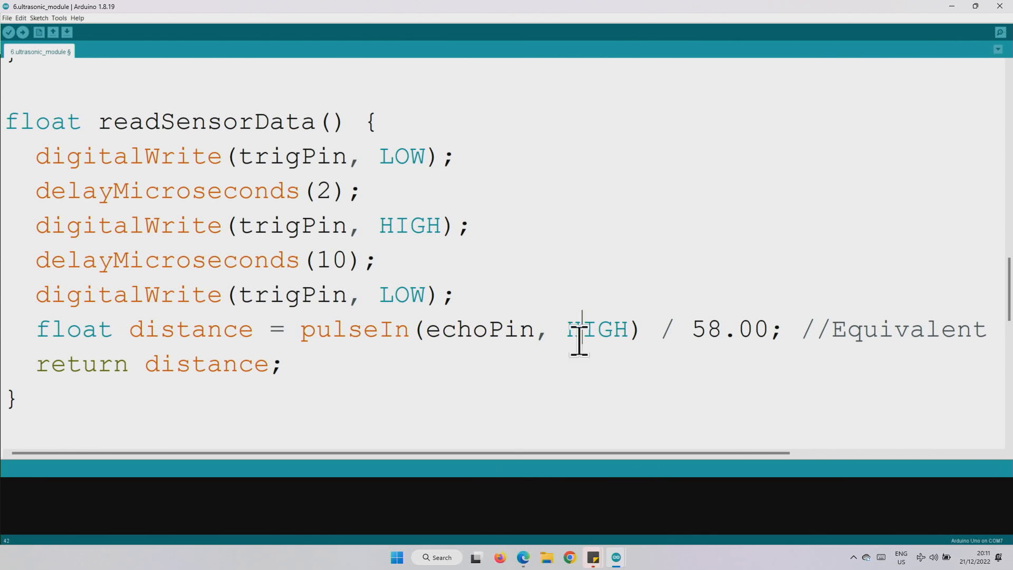
left_click_drag(299, 329, 617, 329)
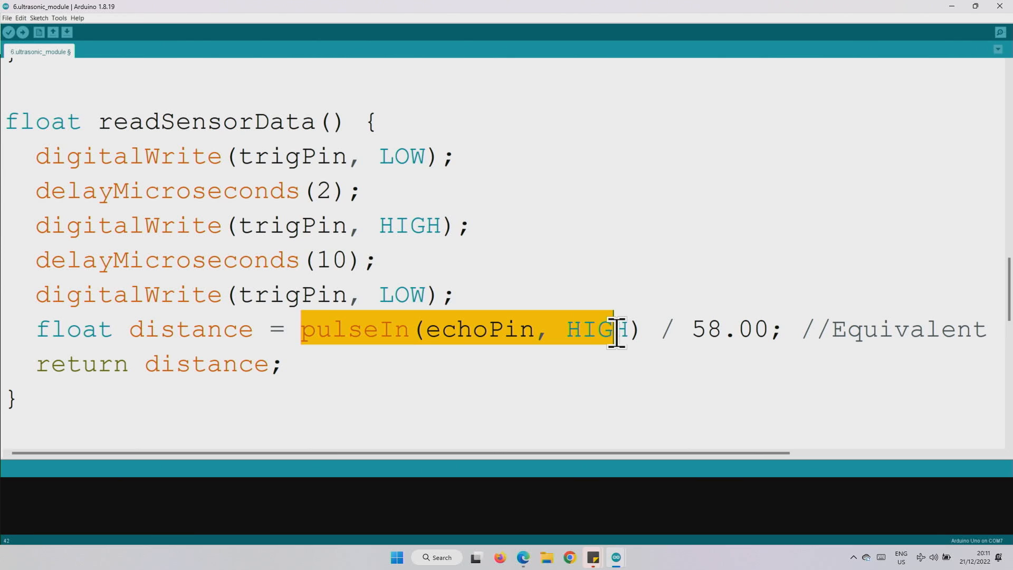
double_click(710, 329)
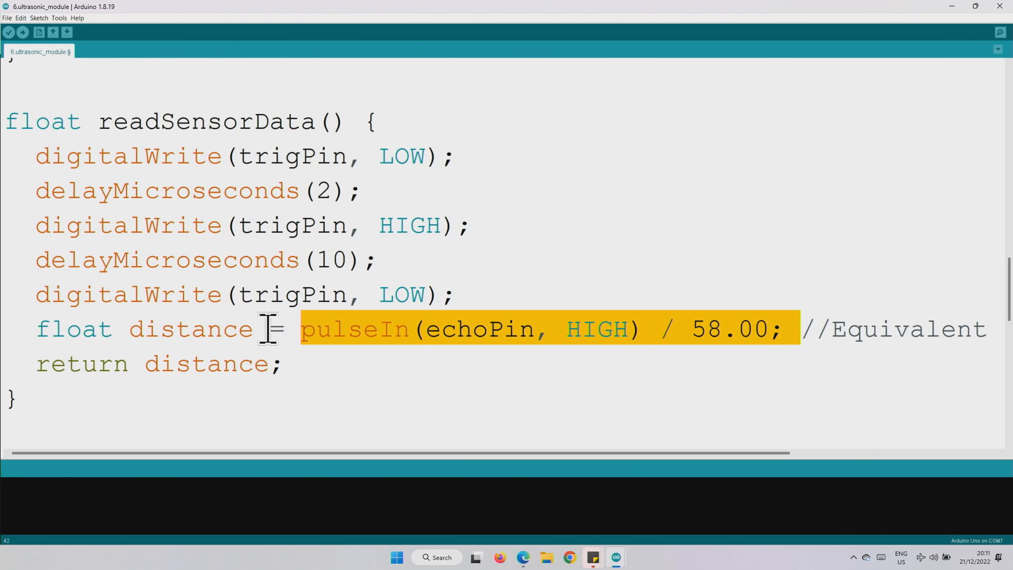
double_click(188, 329)
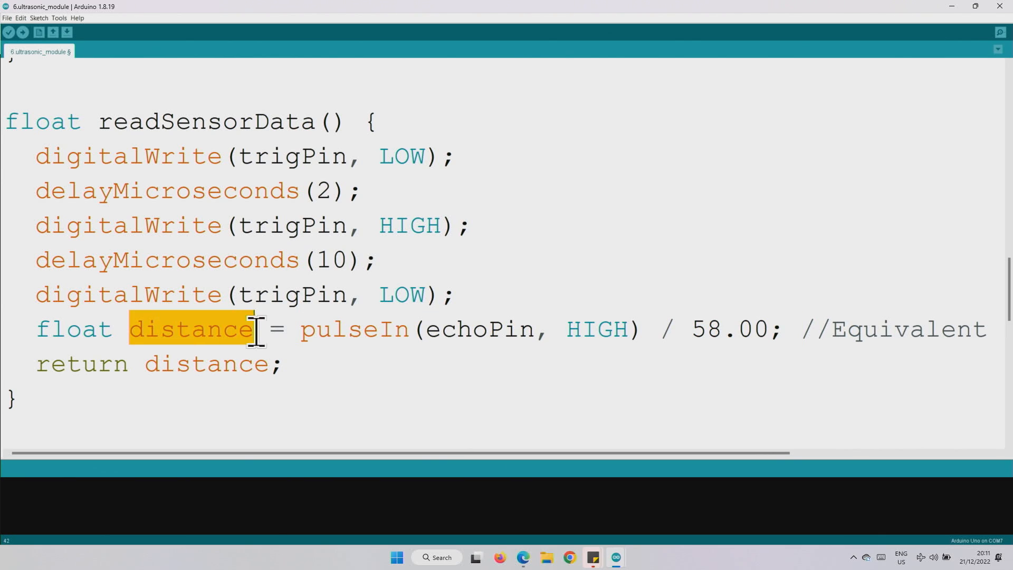
scroll("down", 3)
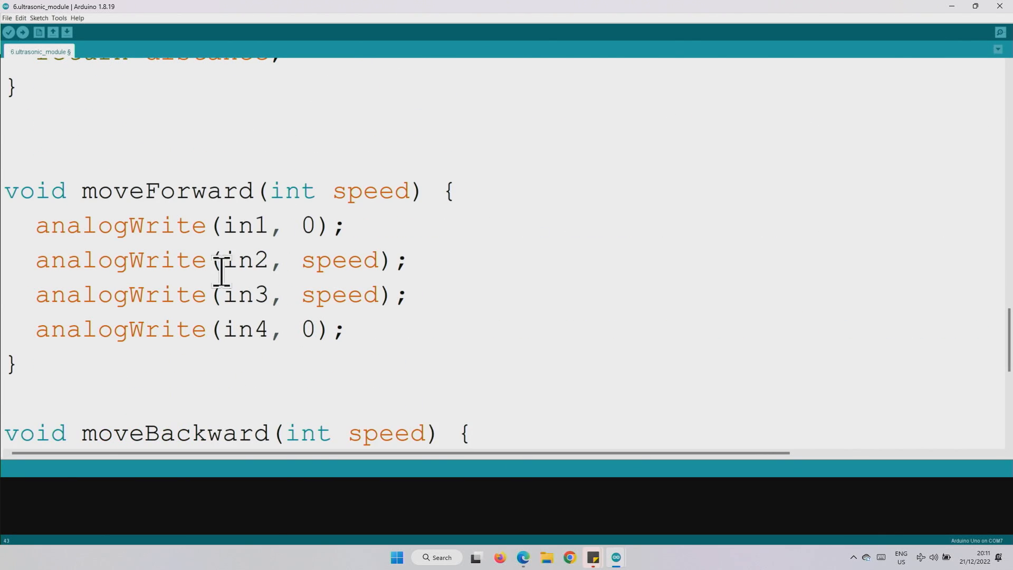
Review the in3 and in4 motor output writes at the end of moveForward.
double_click(367, 191)
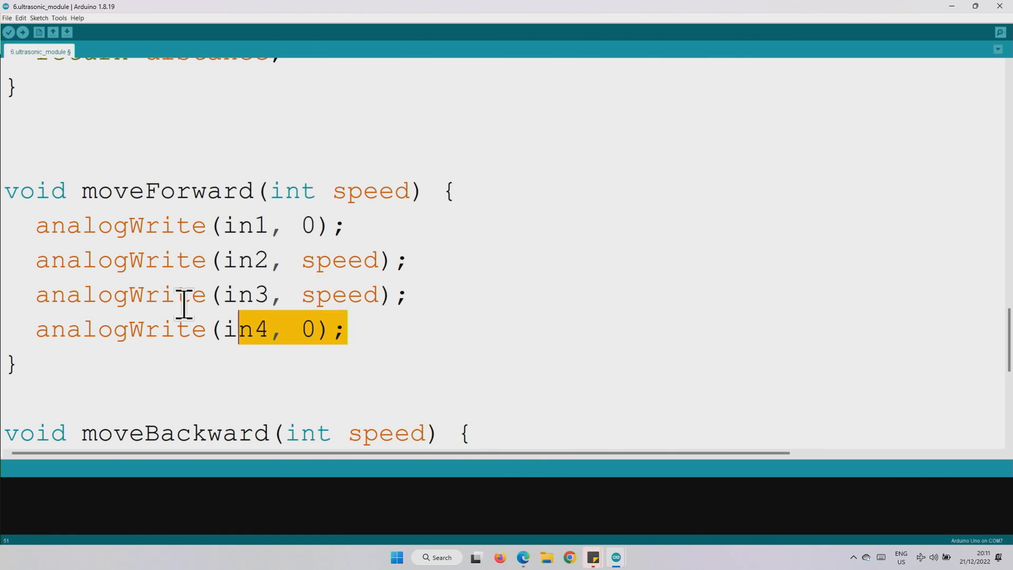
double_click(164, 190)
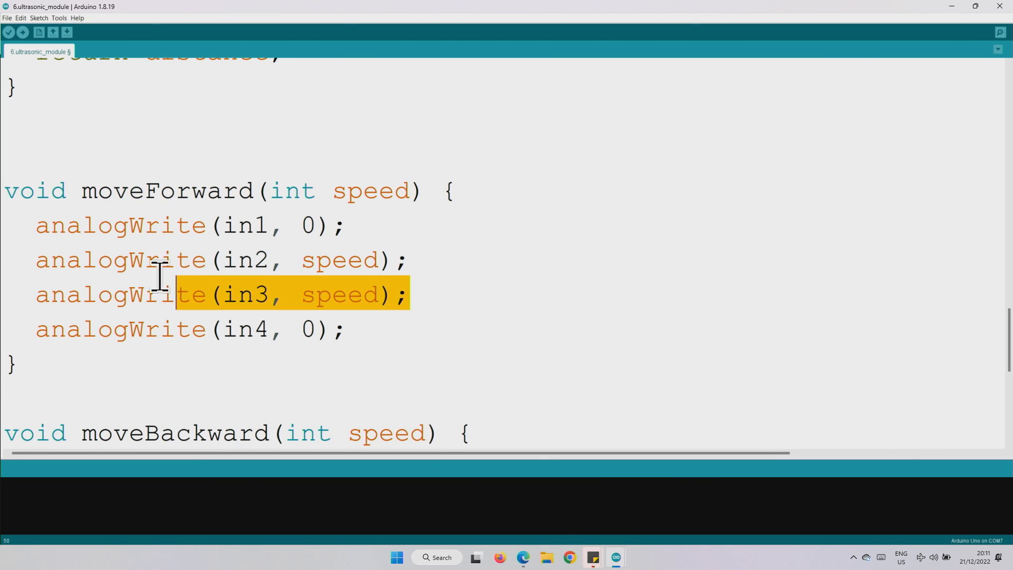
scroll("down", 3)
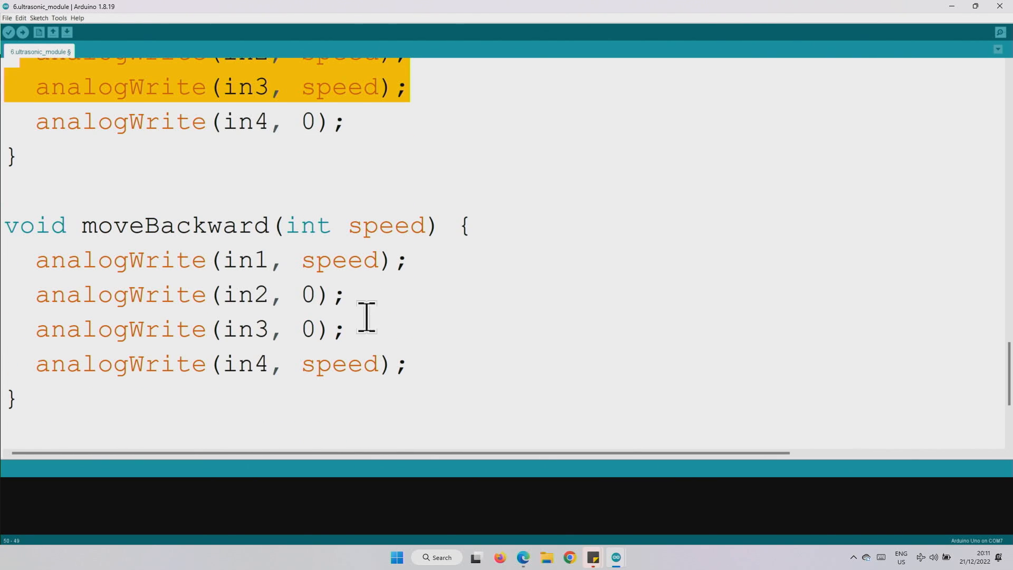
left_click(344, 364)
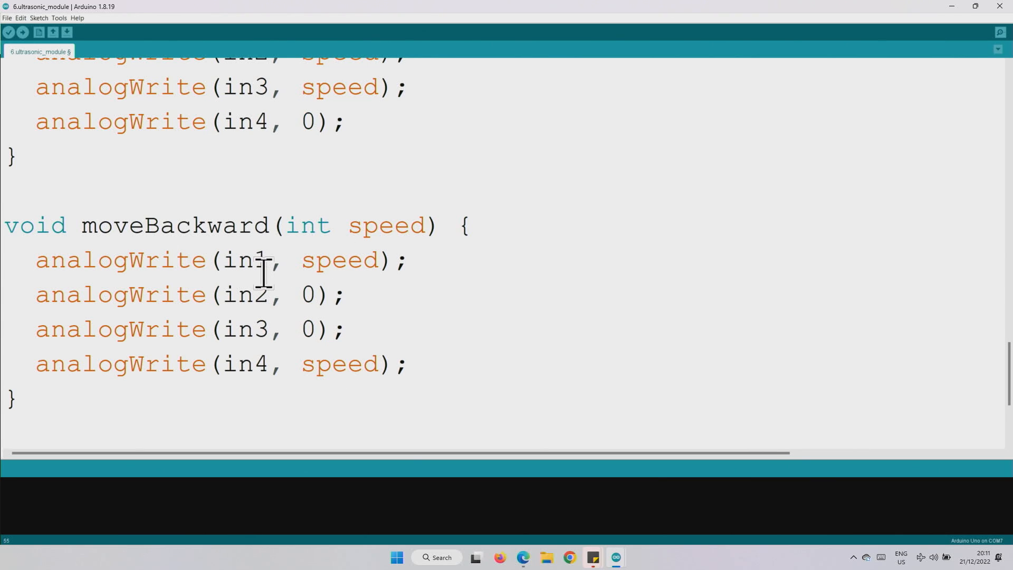
scroll("down", 3)
type("Serial.println(\"Forward\");")
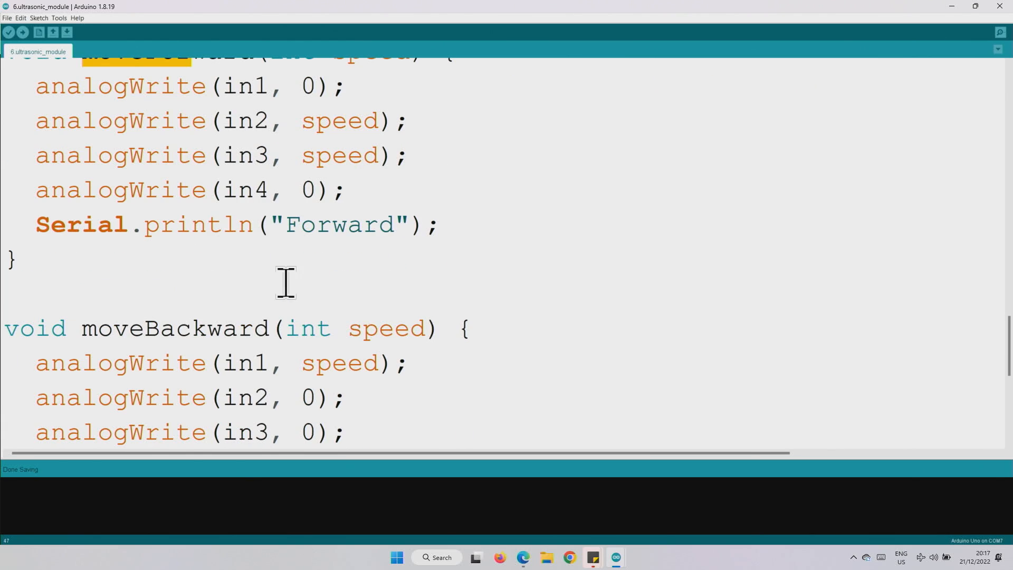
Scroll the sketch while the 'moveForward' not declared in this scope error shows.
scroll("down", 3)
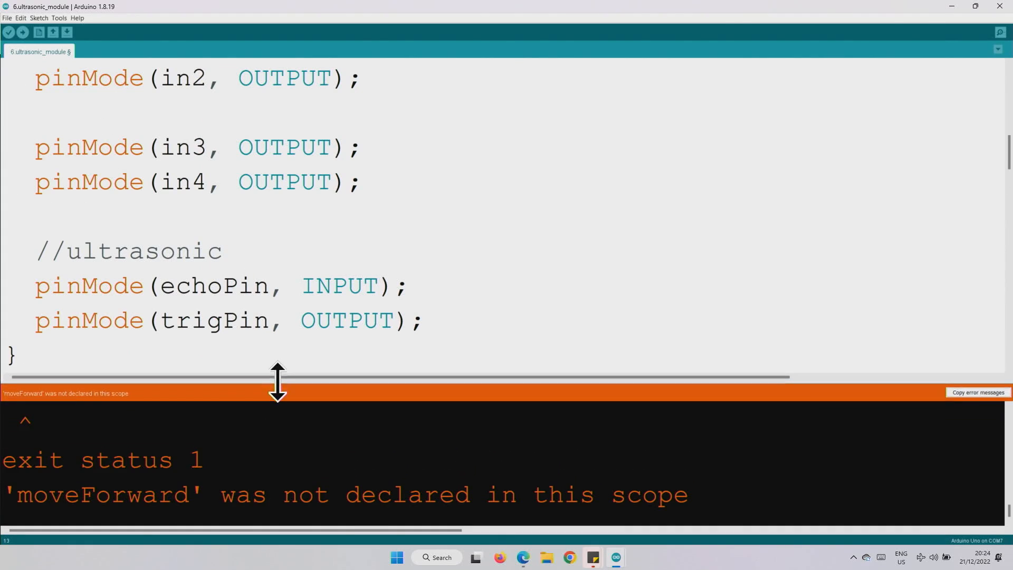
mouse_move(219, 516)
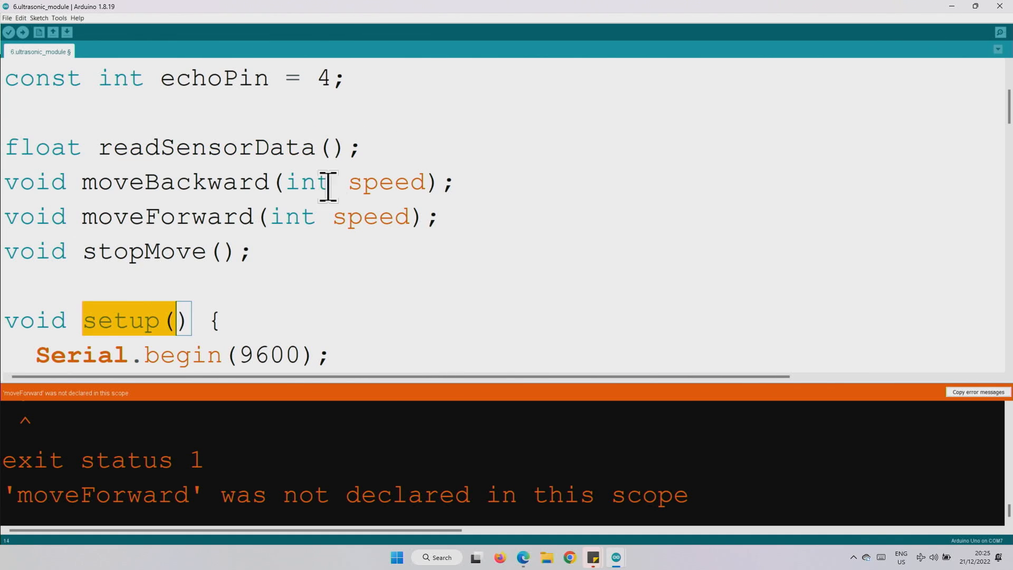
Place the cursor above setup() where the function prototypes go.
left_click(173, 216)
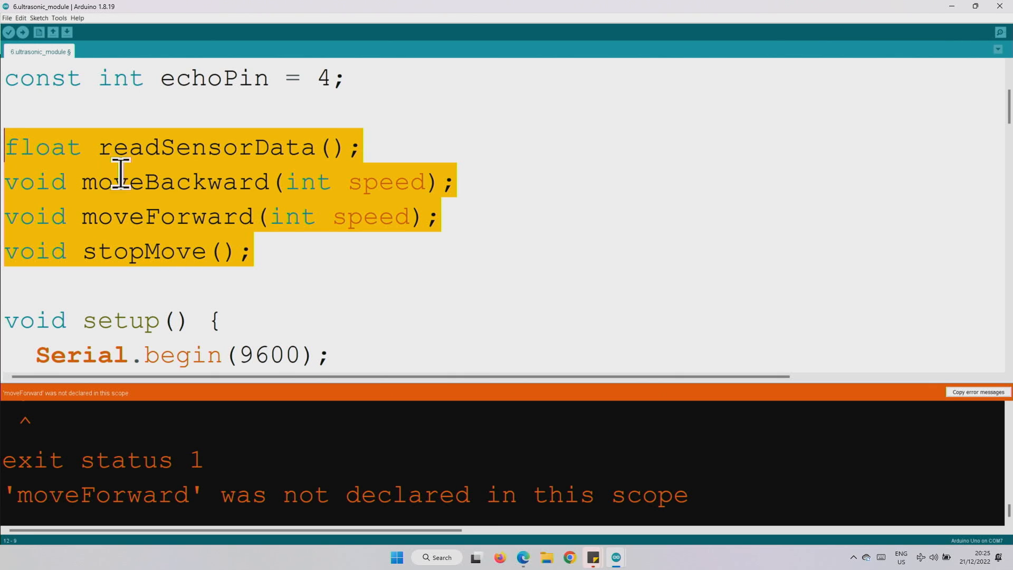
mouse_move(203, 153)
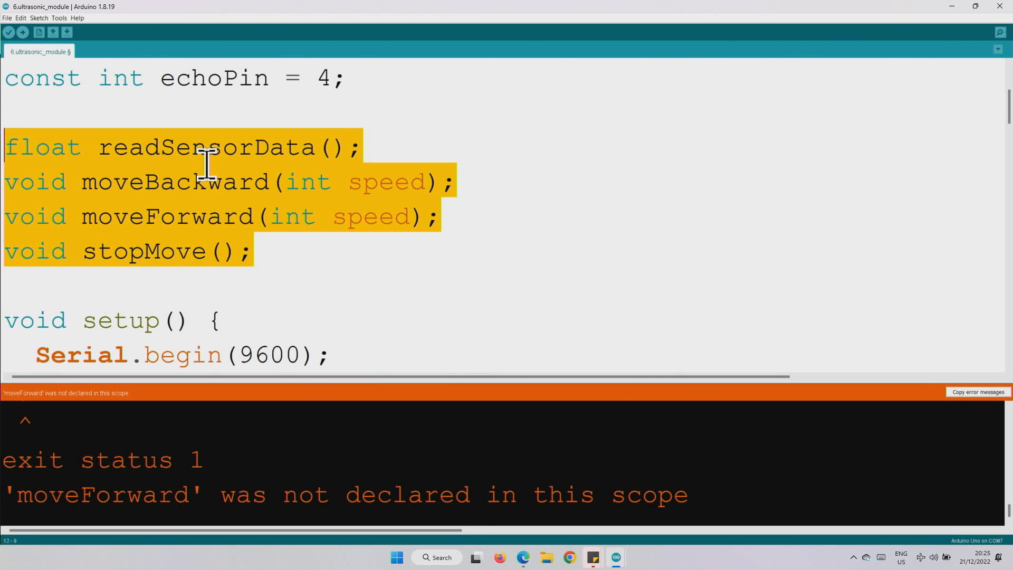
mouse_move(150, 187)
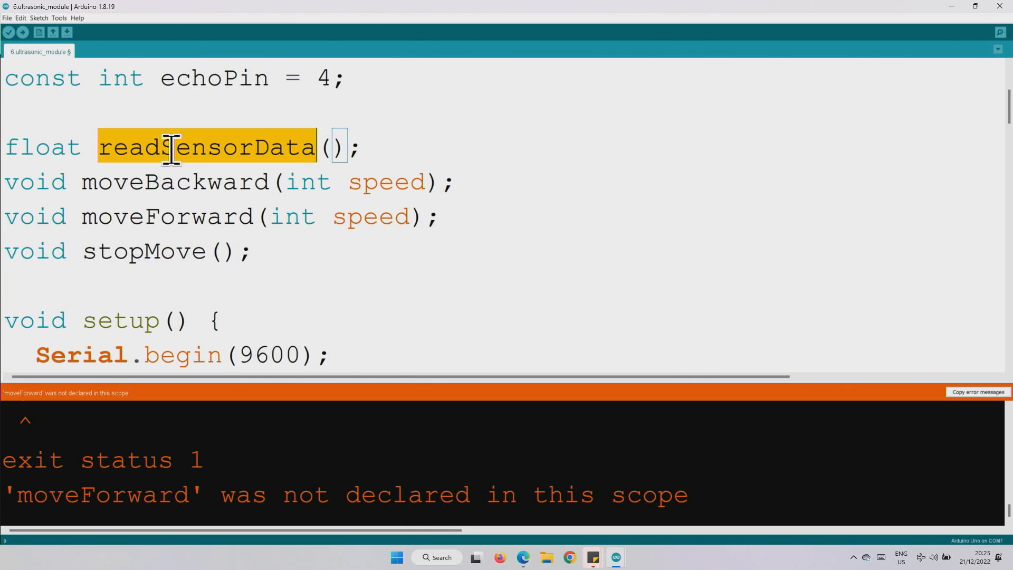
mouse_move(203, 394)
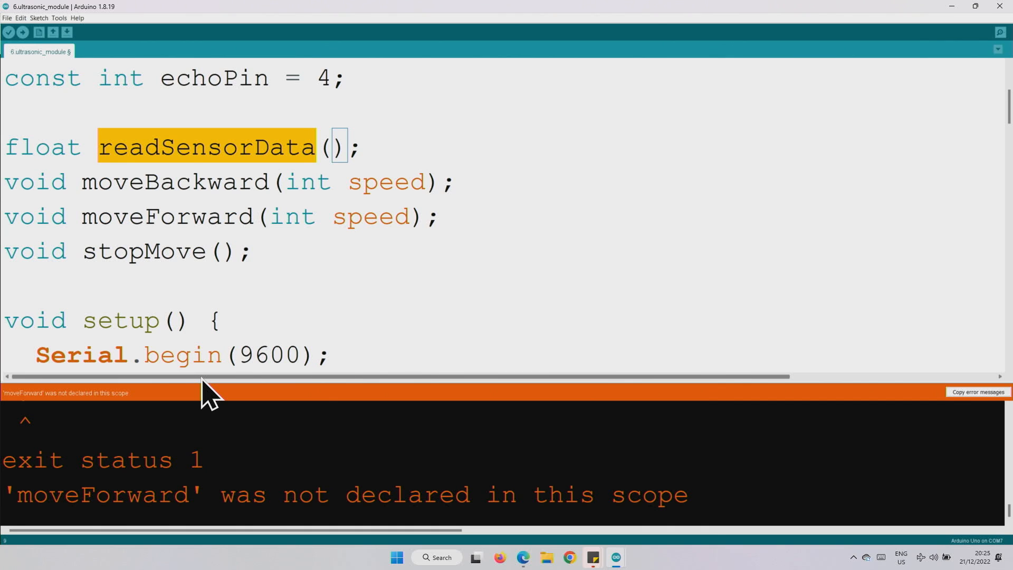
Upload the 4194-byte sketch and watch 36.09cm/Forward alternate with 0.00cm/STOPPED.
left_click(12, 33)
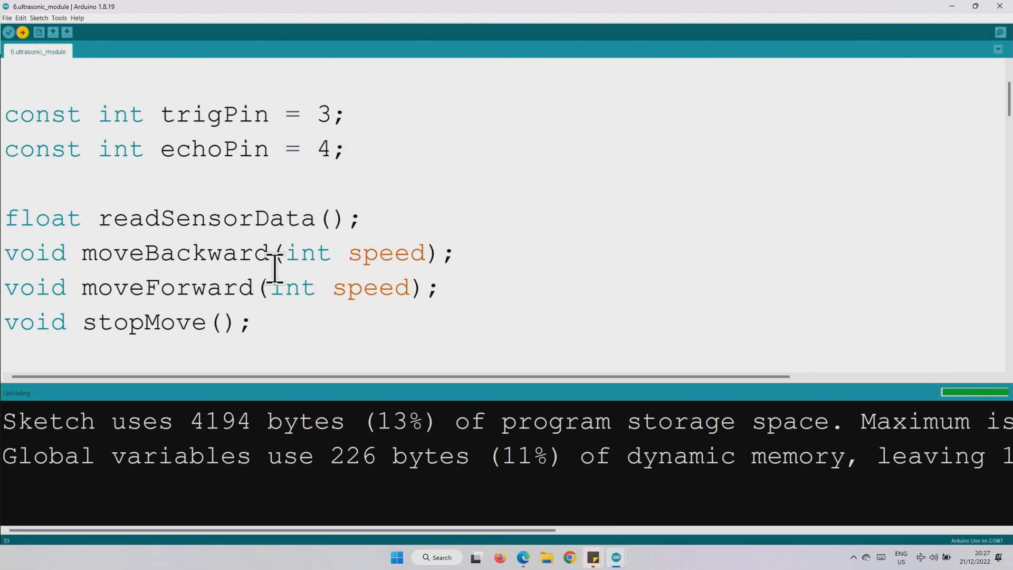
mouse_move(248, 295)
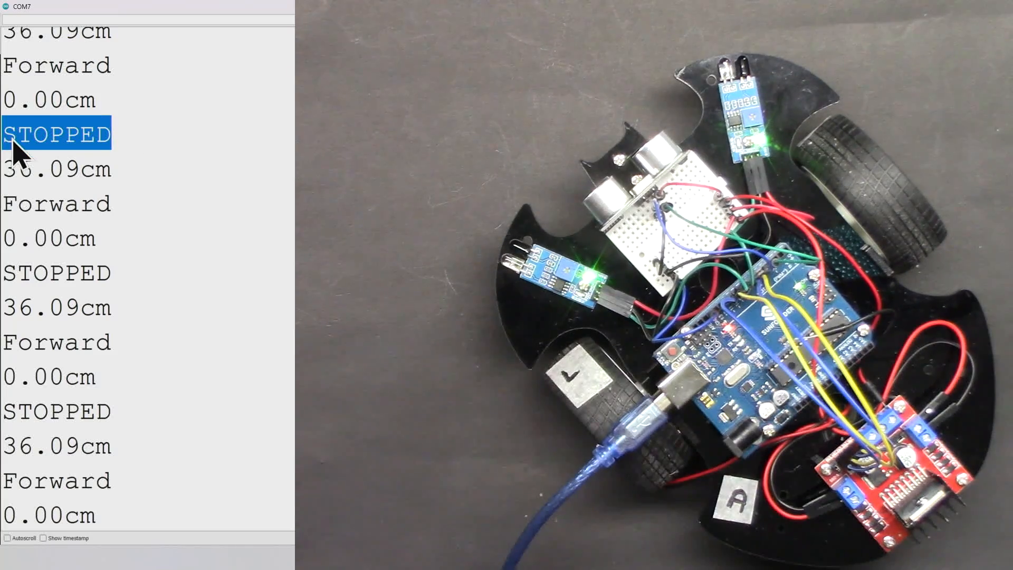
left_click(53, 167)
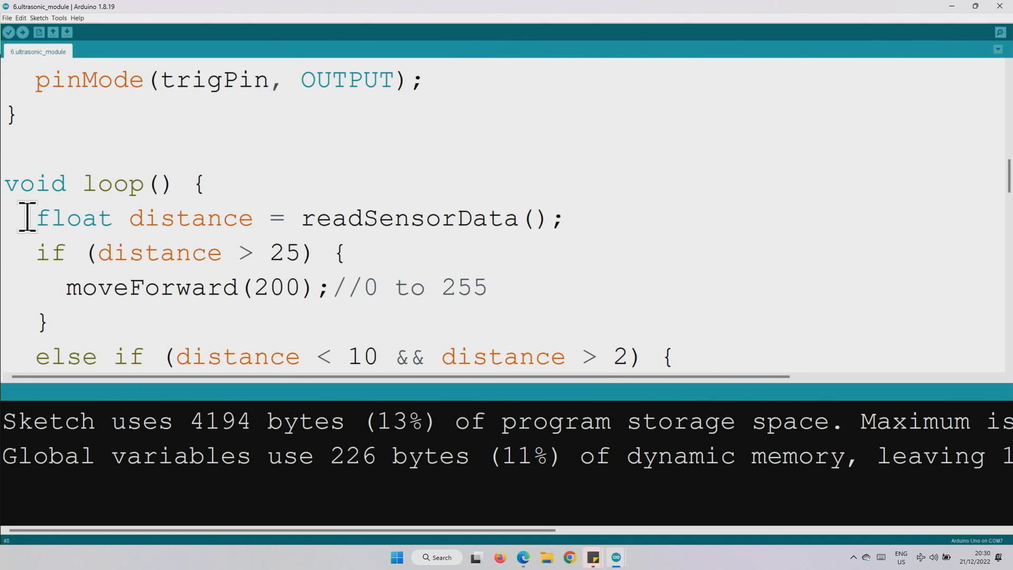
Append delay(100); at the end of loop() after the if/else block.
left_click_drag(35, 218, 549, 218)
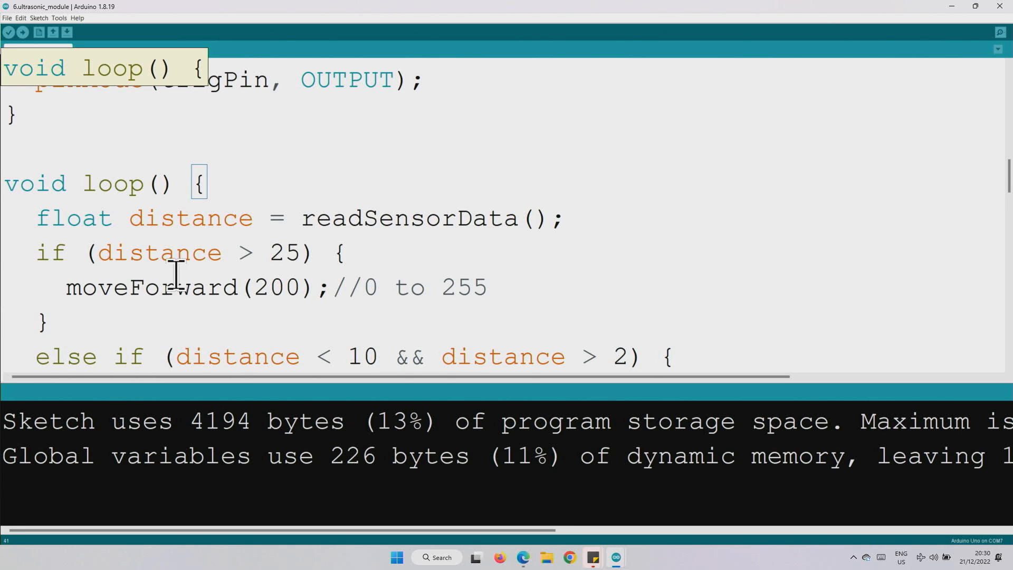
mouse_move(245, 253)
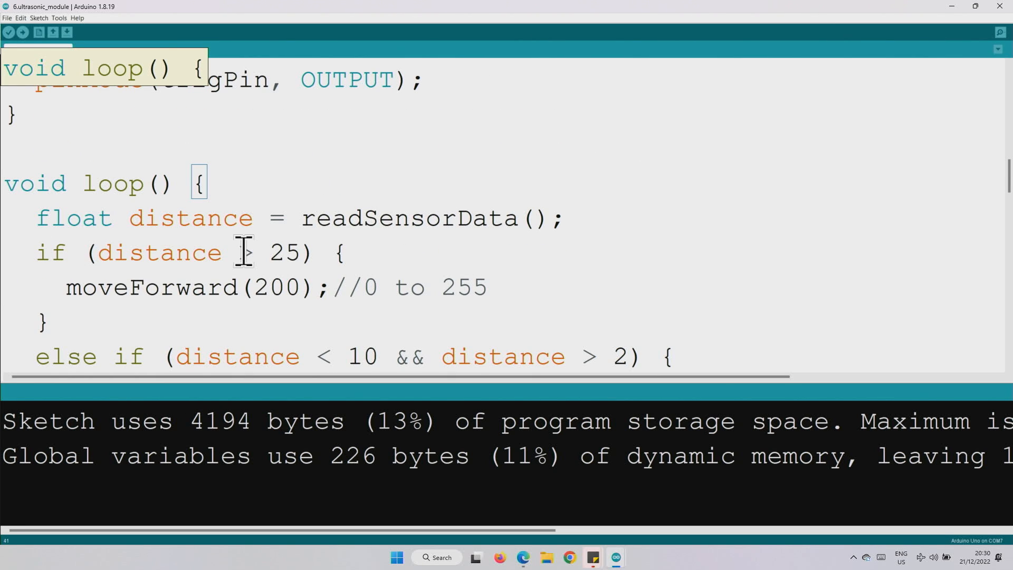
scroll("down", 3)
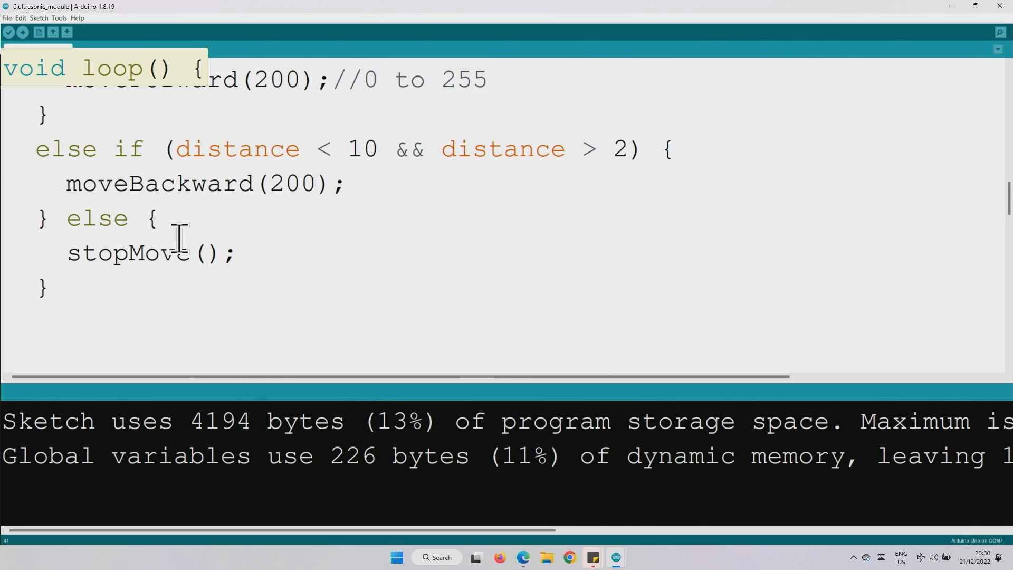
scroll("down", 3)
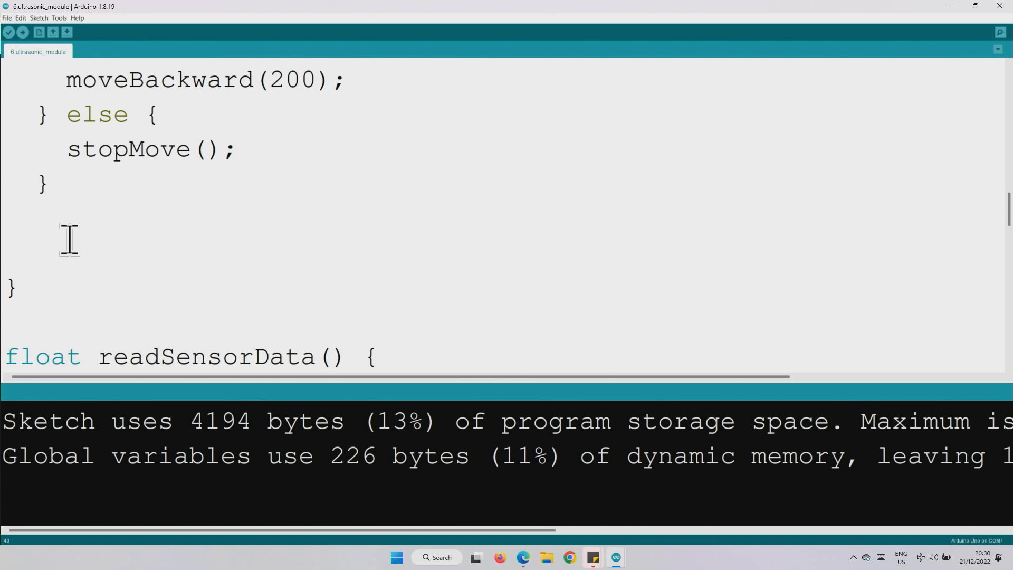
type("delay(100);")
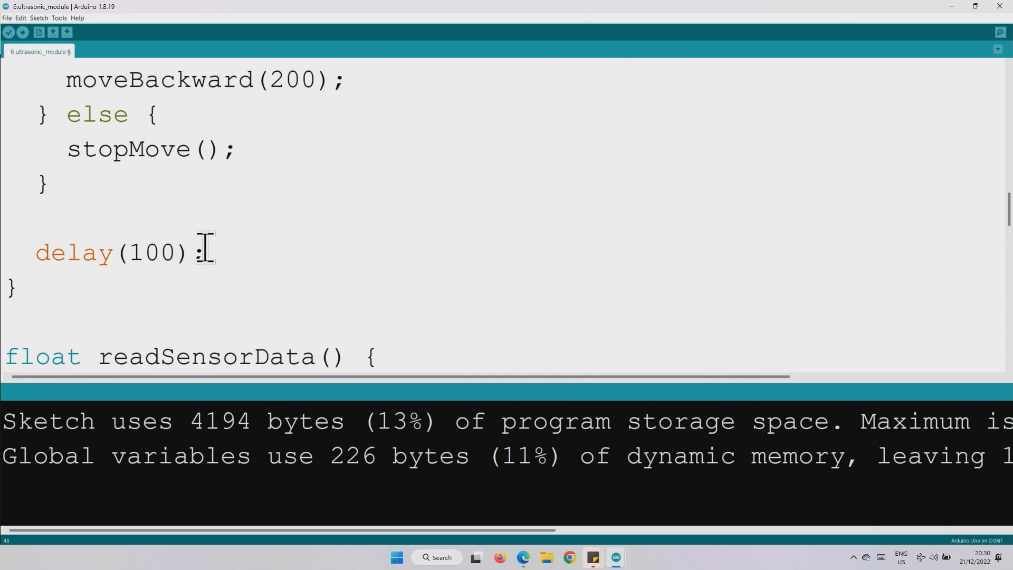
mouse_move(23, 40)
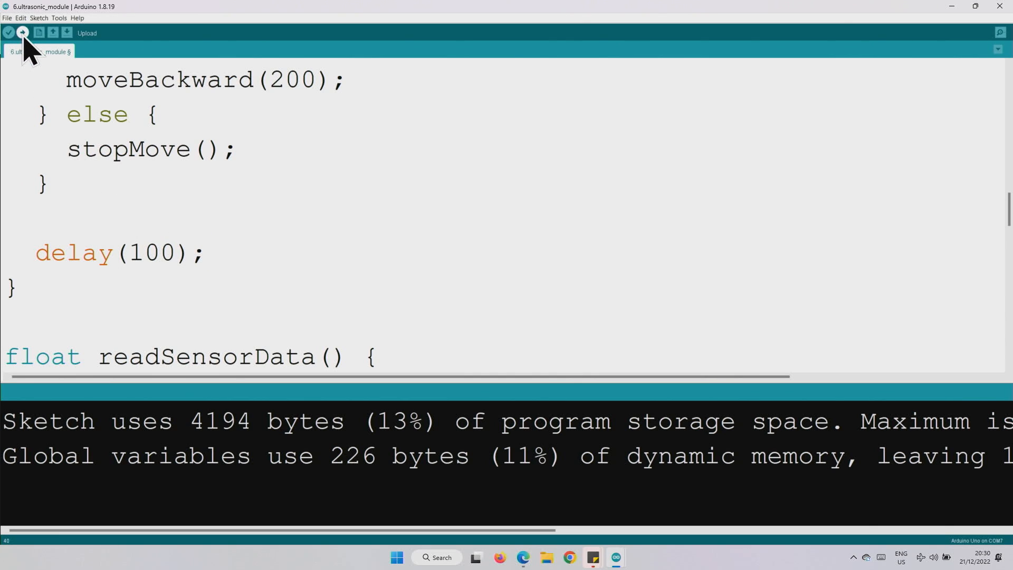
Upload the 4342-byte sketch and view steady ~38.91cm readings with Forward.
left_click(21, 34)
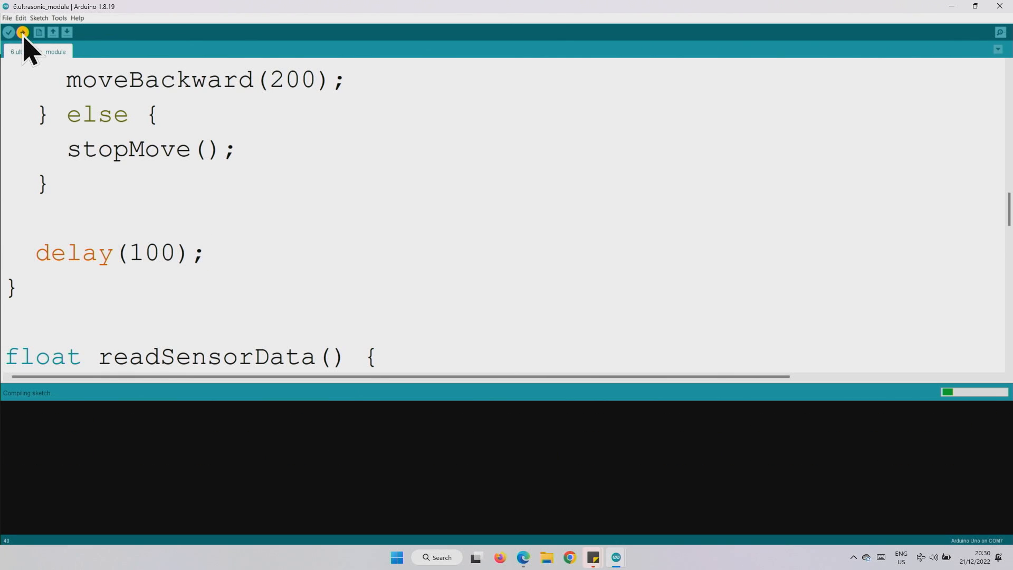
mouse_move(1000, 32)
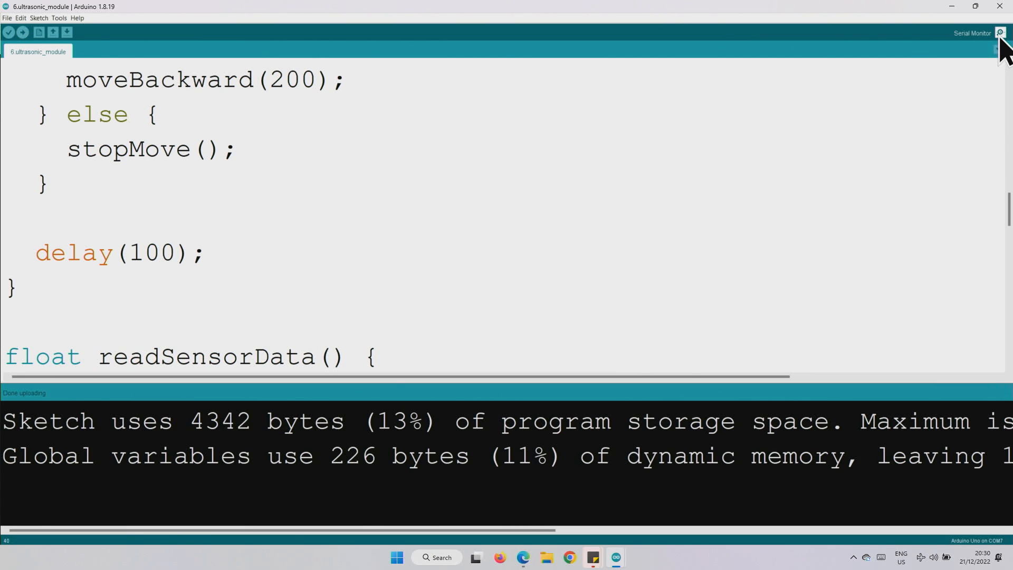
left_click(998, 33)
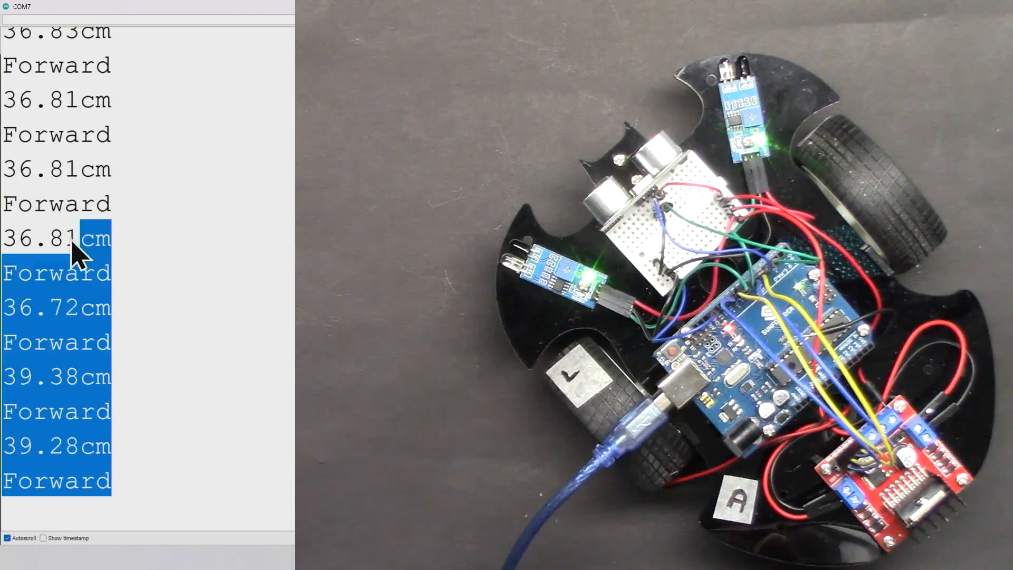
left_click(8, 538)
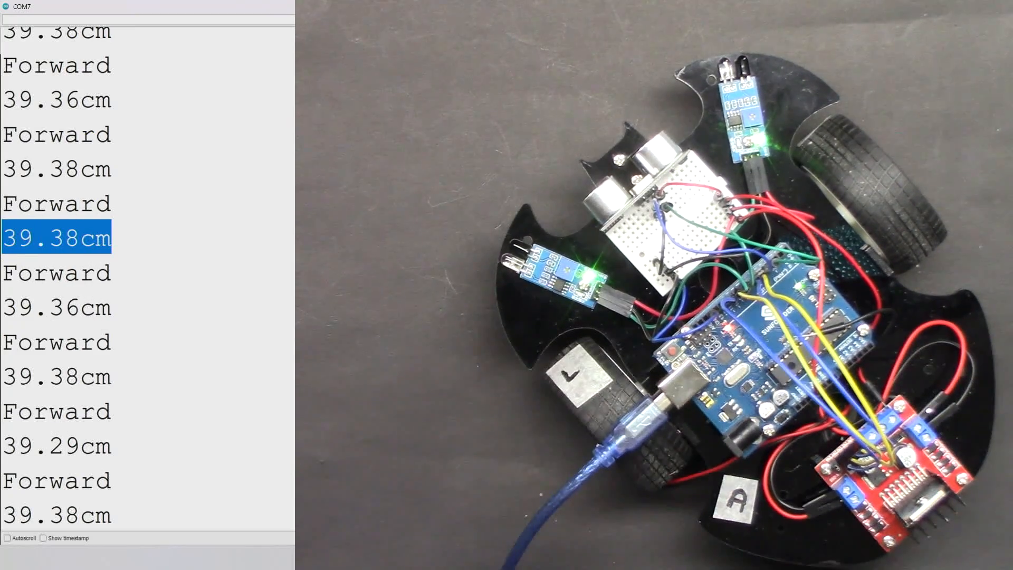
left_click(7, 538)
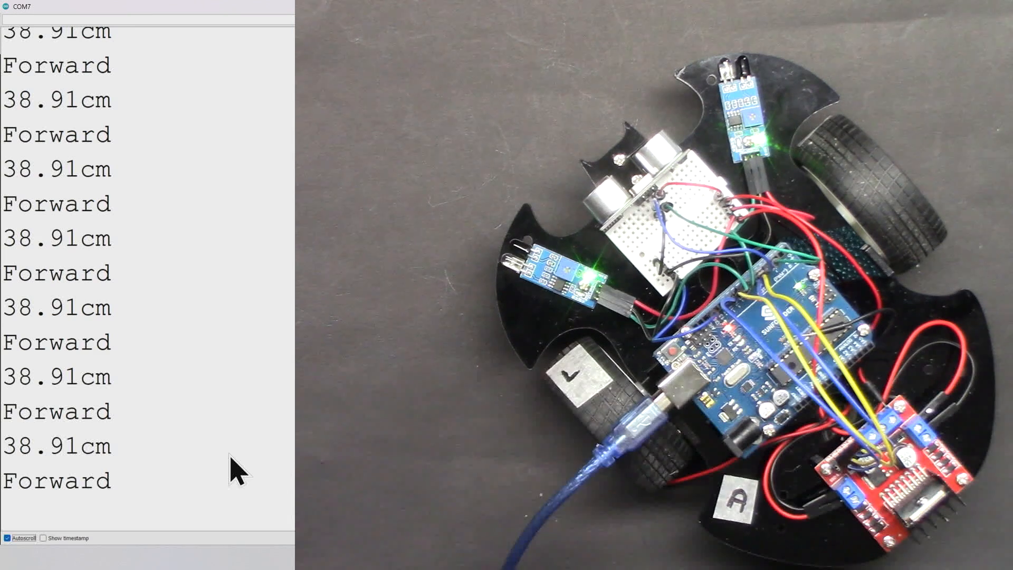
mouse_move(6, 339)
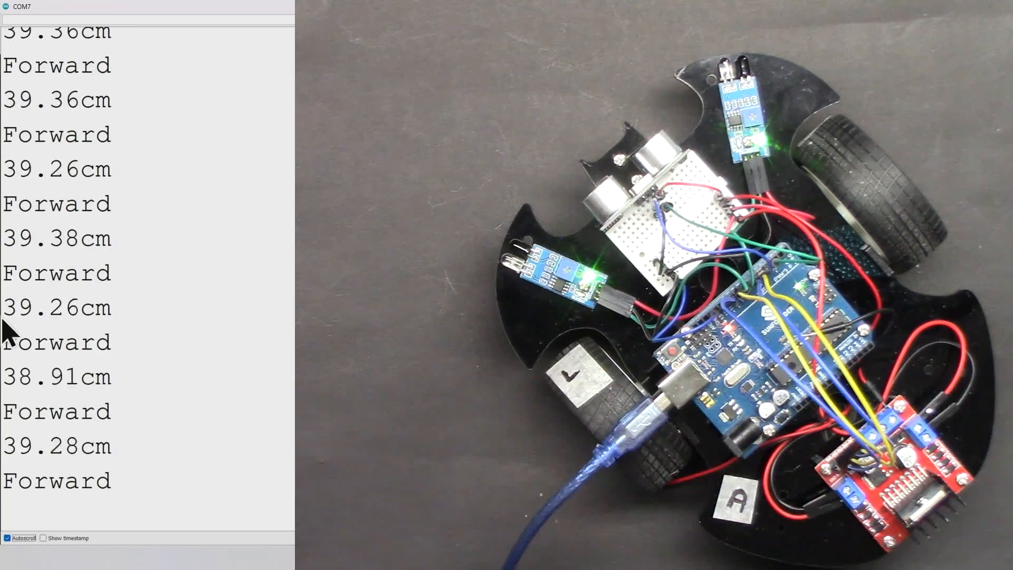